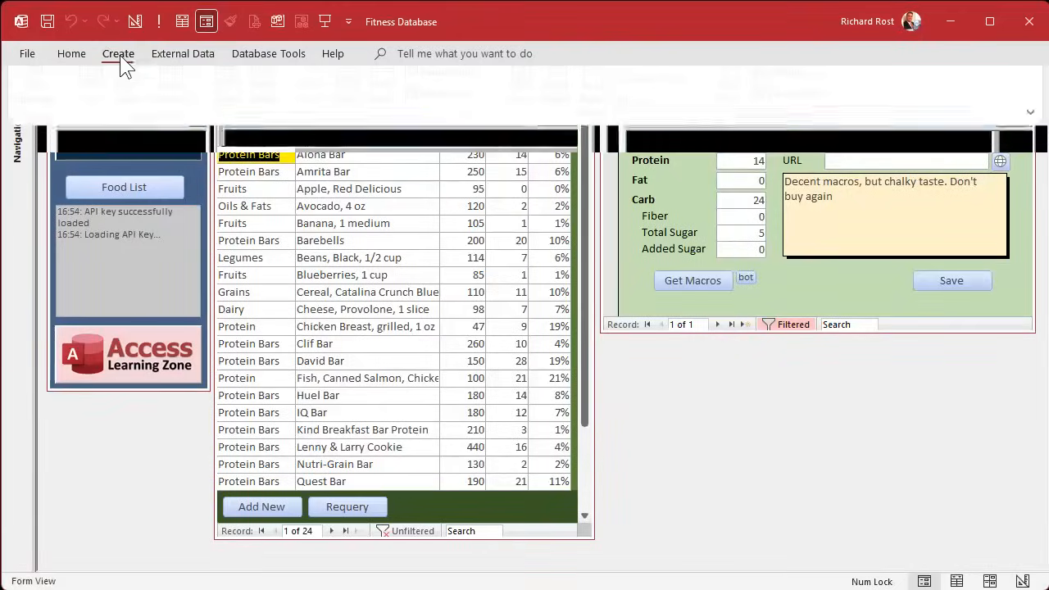
Start a new query on FoodT, enlarge its field list, and add a food field to the grid.
click(118, 52)
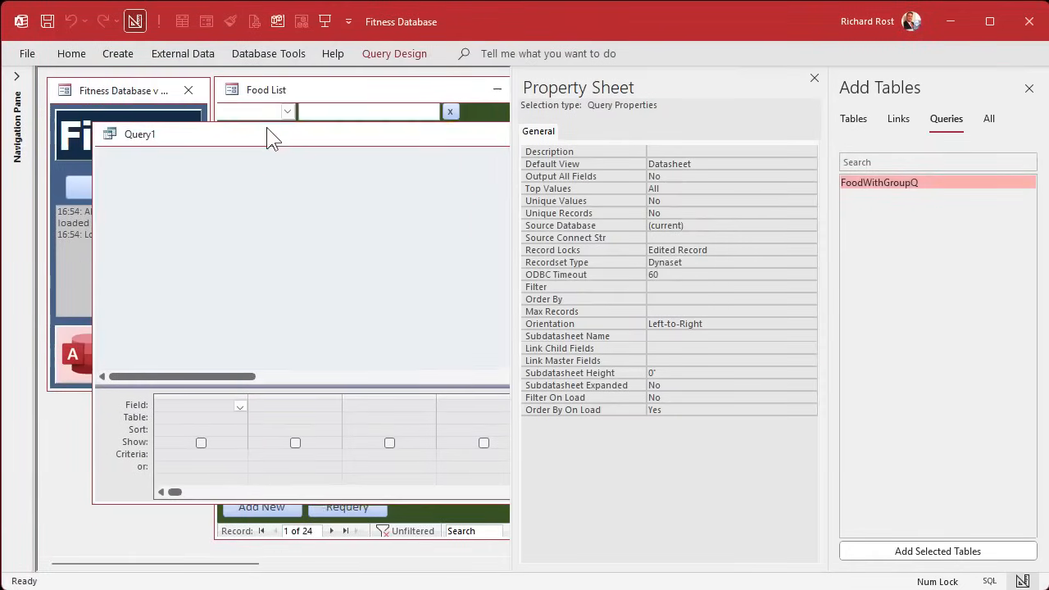
click(852, 118)
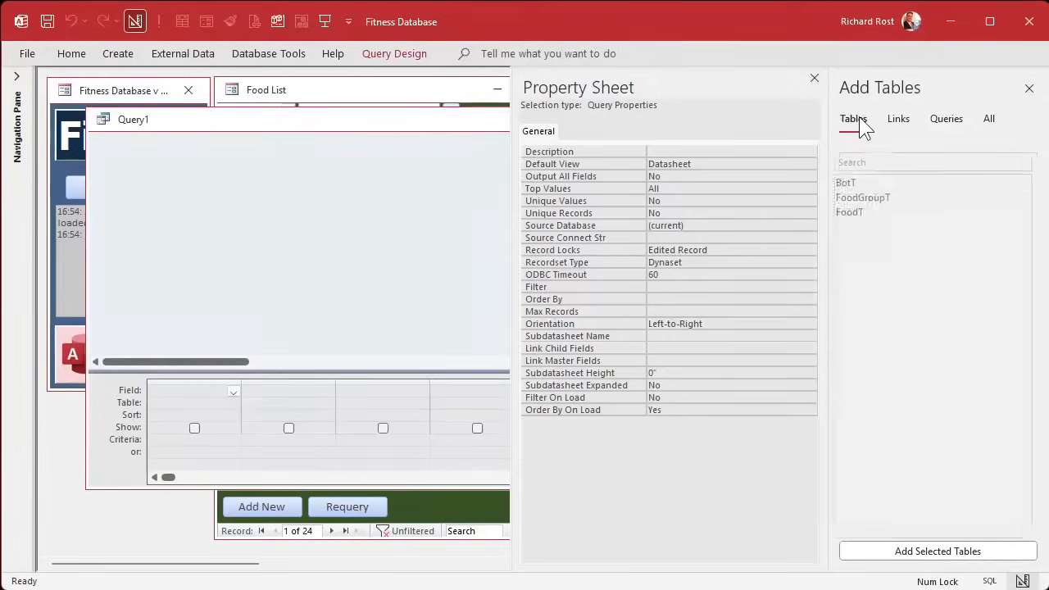
double_click(855, 212)
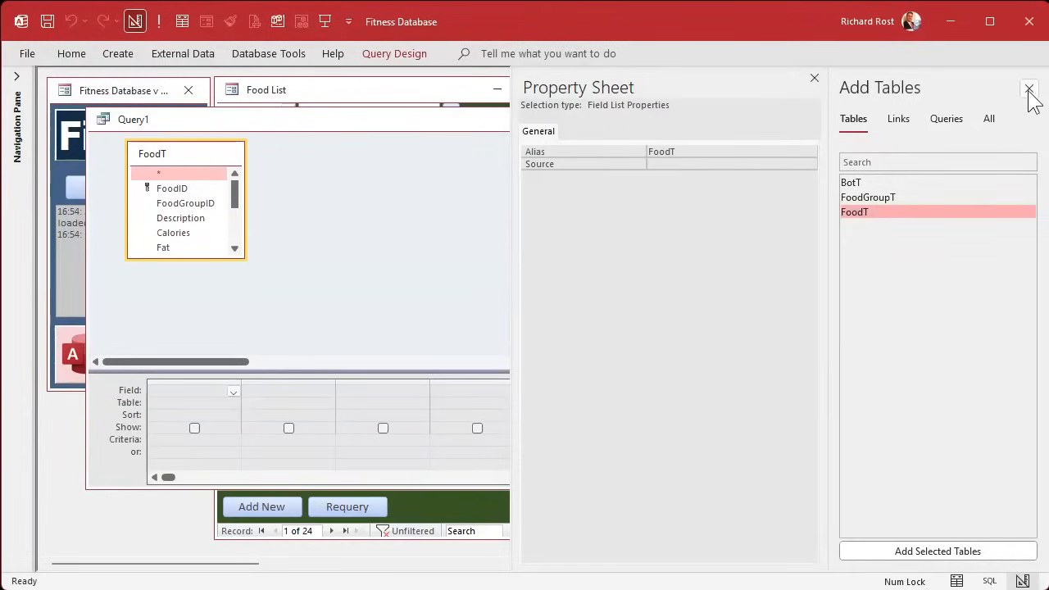
click(1029, 89)
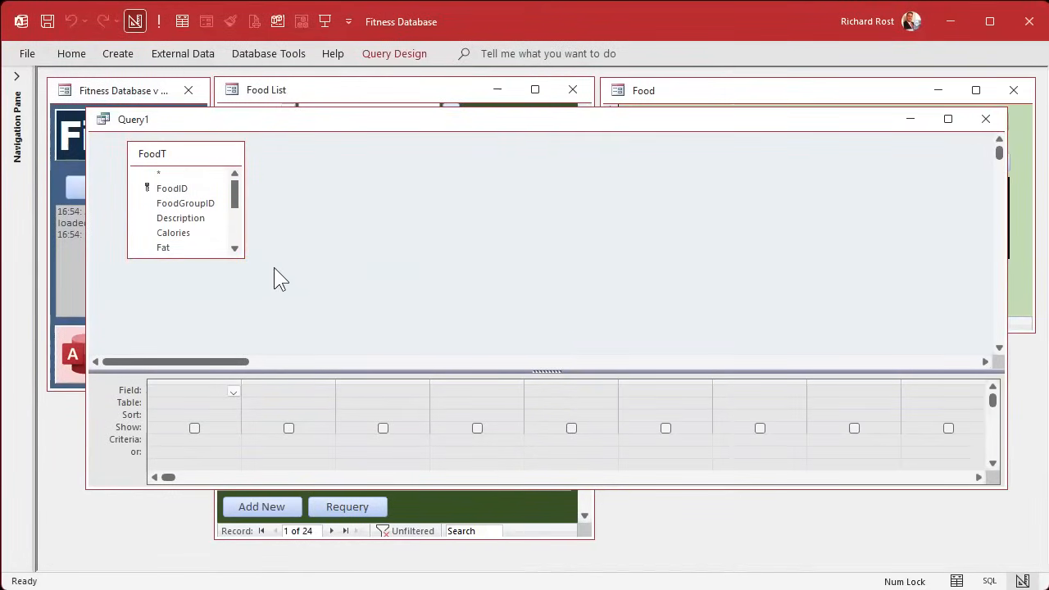
drag(243, 256, 347, 321)
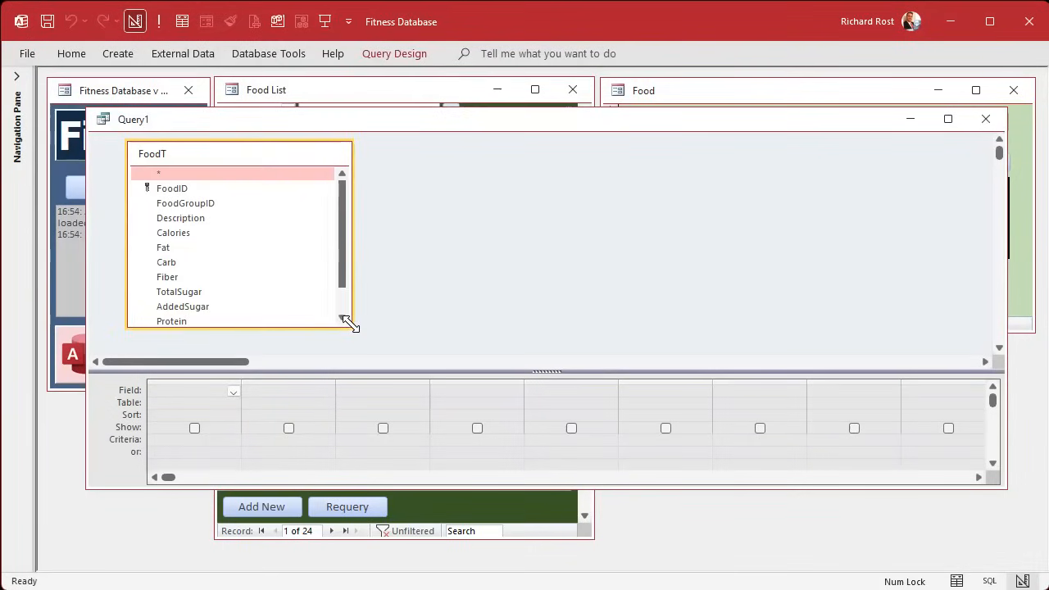
double_click(180, 216)
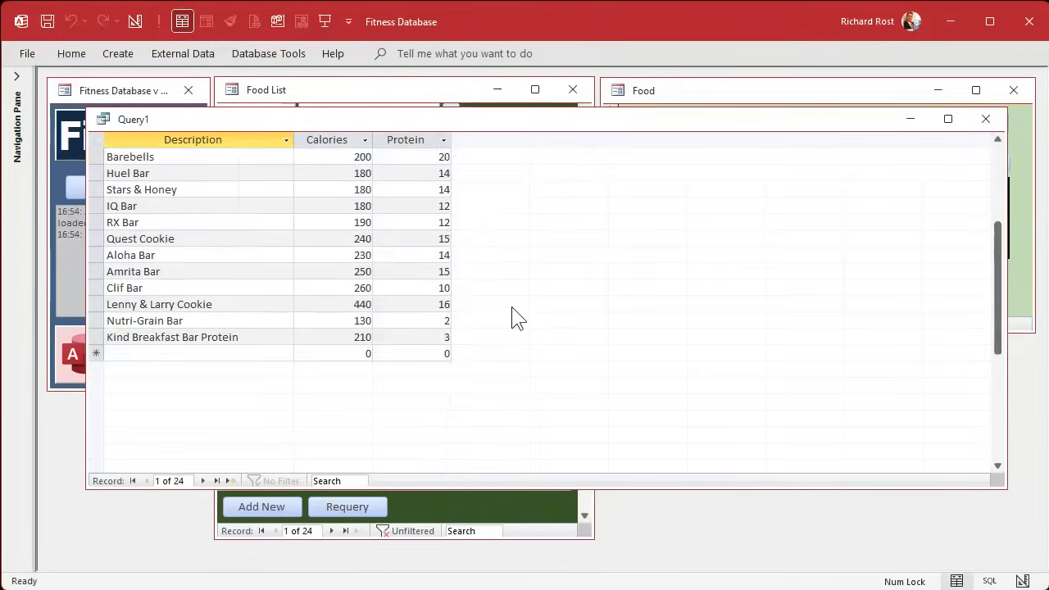
Paste the copied food records into the query's new-record row and close Query1.
scroll(down, 3)
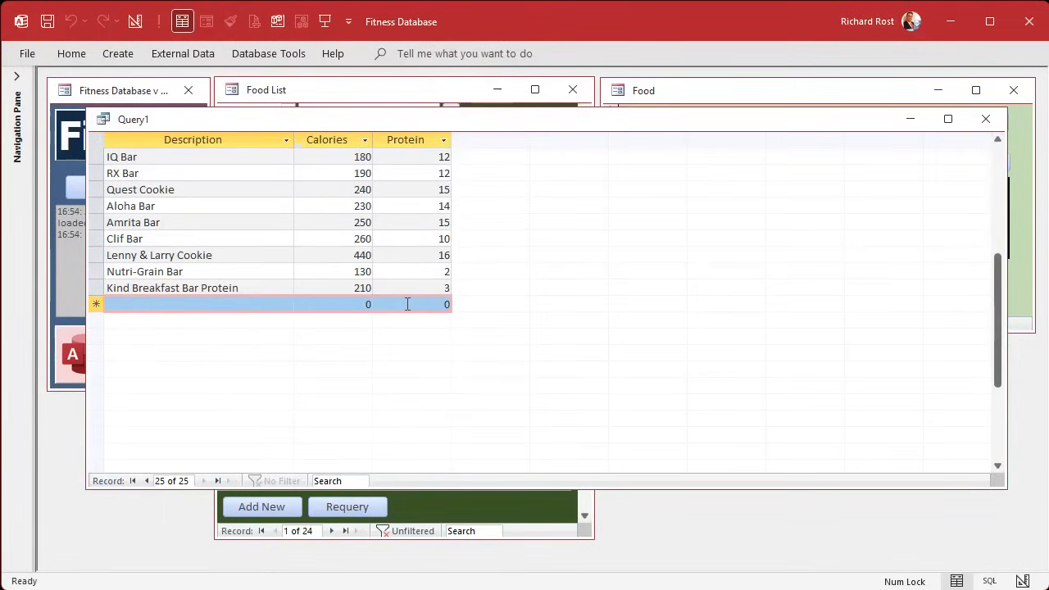
click(347, 506)
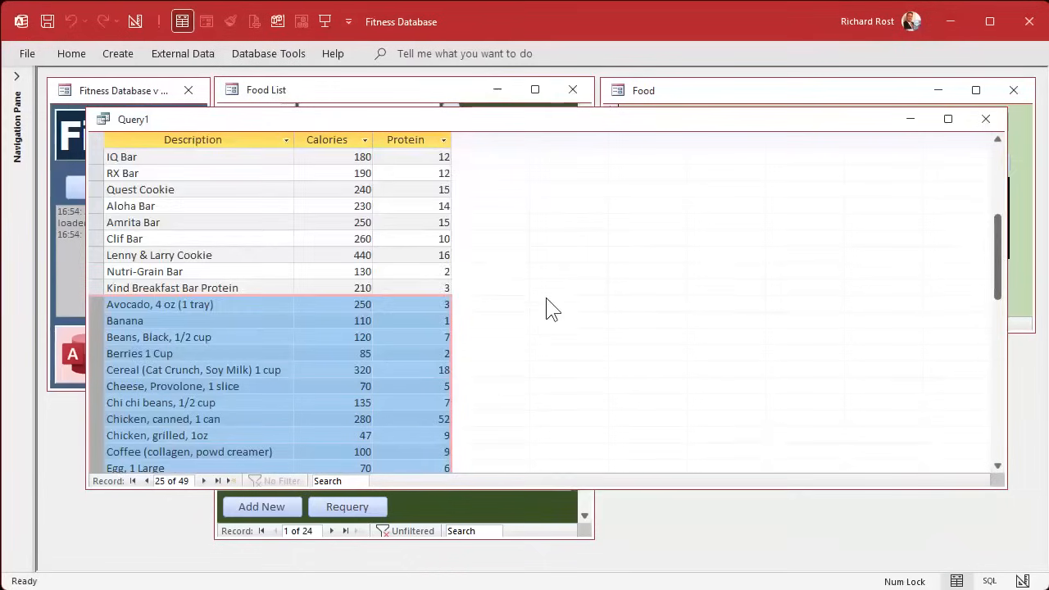
scroll(down, 3)
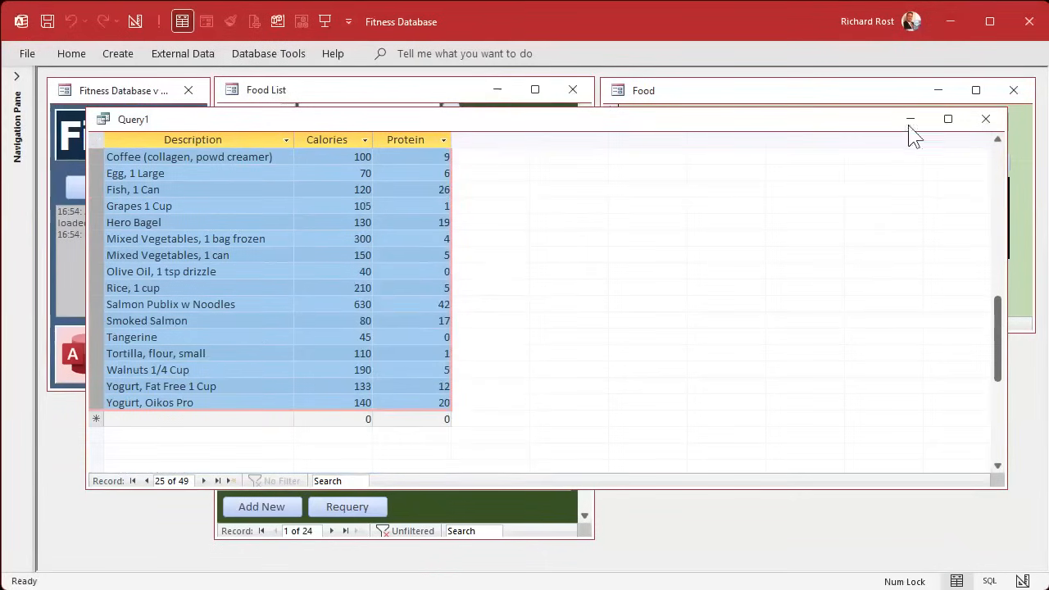
click(986, 118)
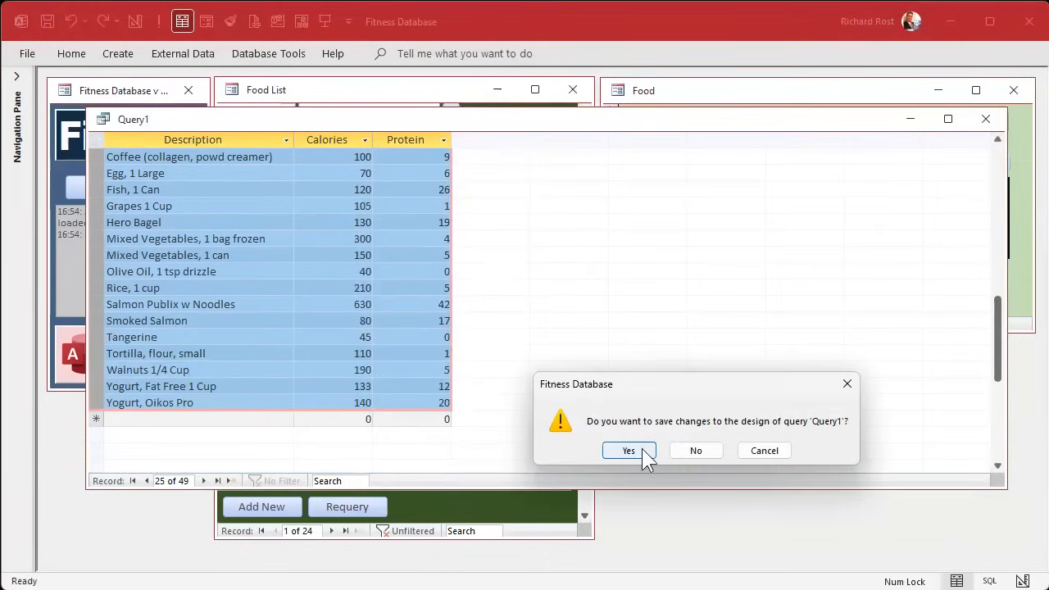
Save the query design, requery the Food List to 49 foods, and open the duplicate Cheese, Provolone record.
click(629, 449)
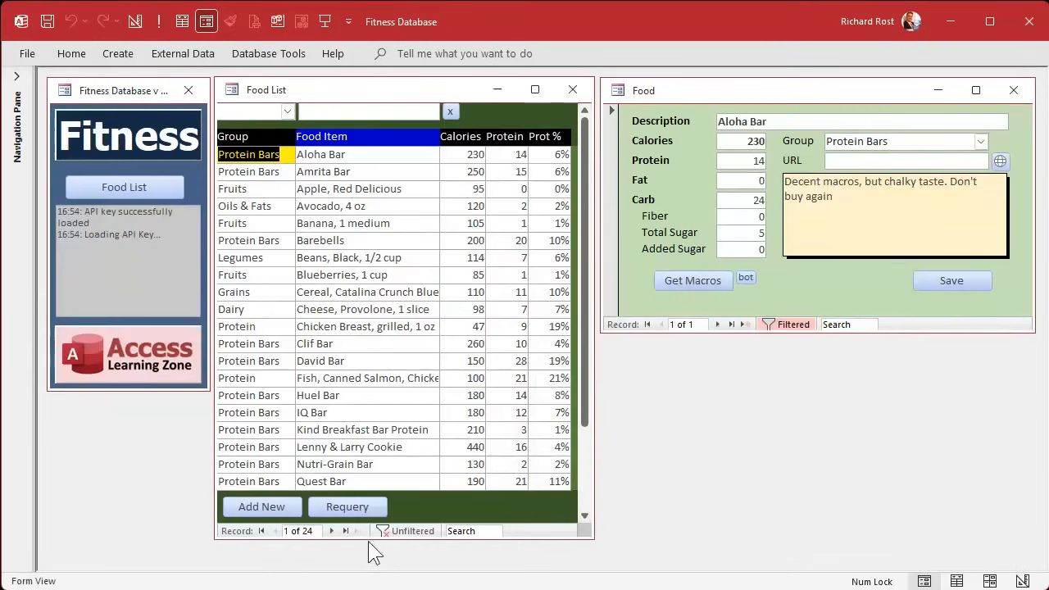
click(347, 507)
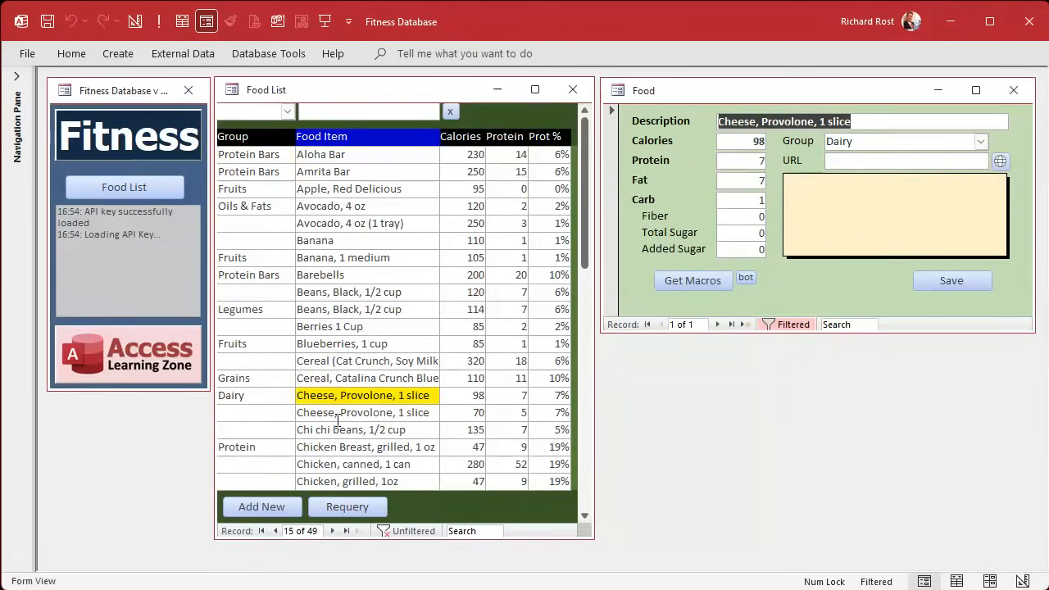
click(362, 413)
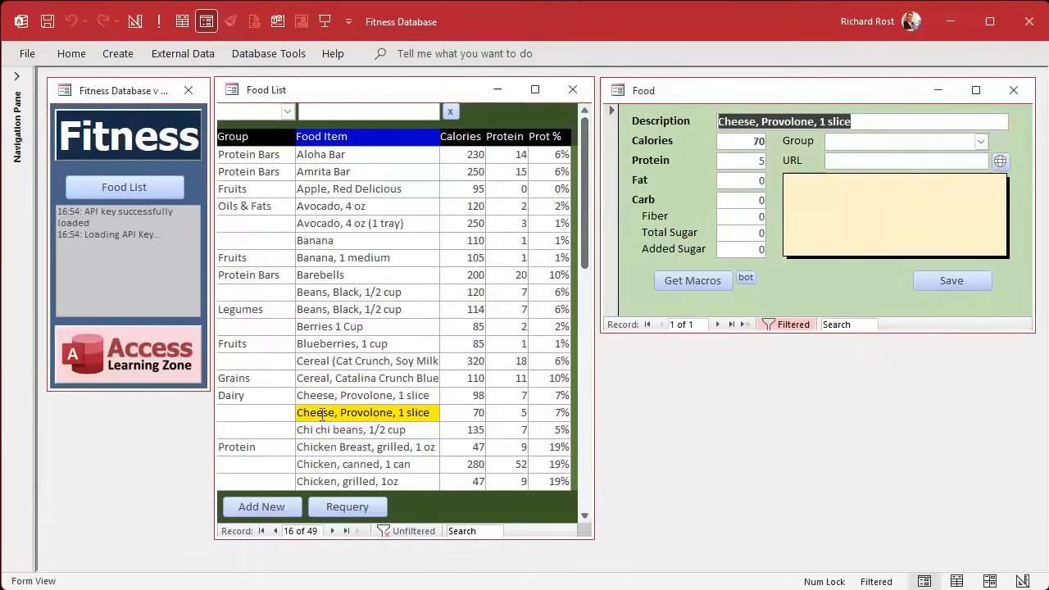
scroll(down, 3)
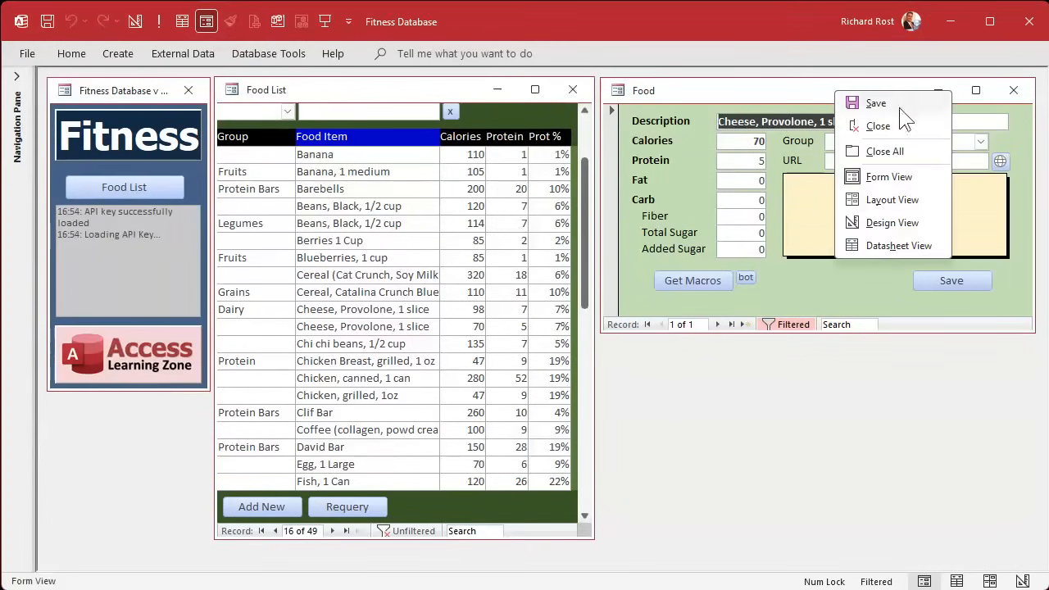
In design view allow deletions on the food form and name the new Delete button DeleteBtn.
click(892, 222)
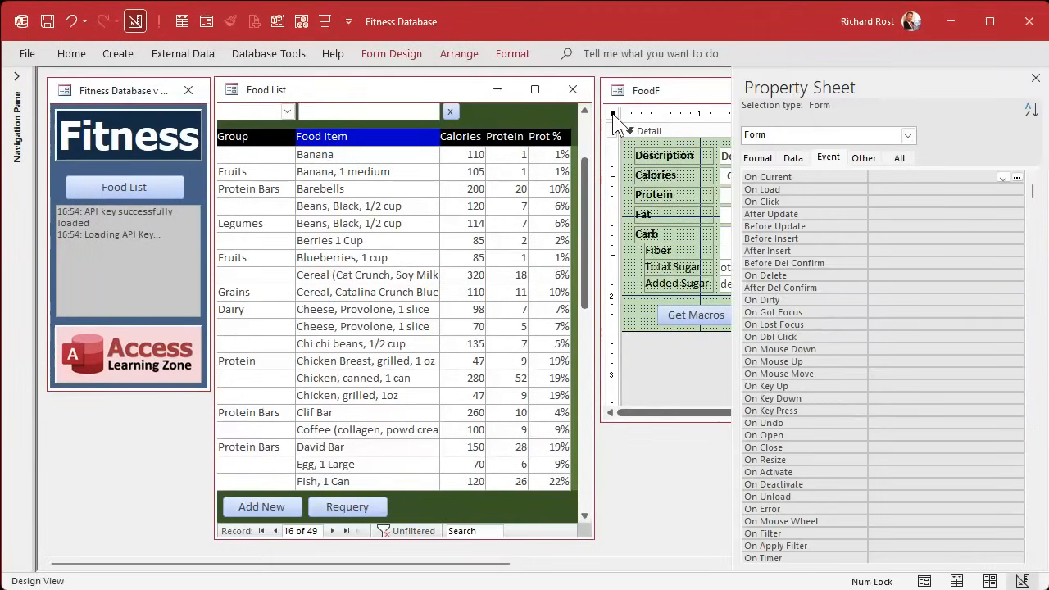
click(794, 157)
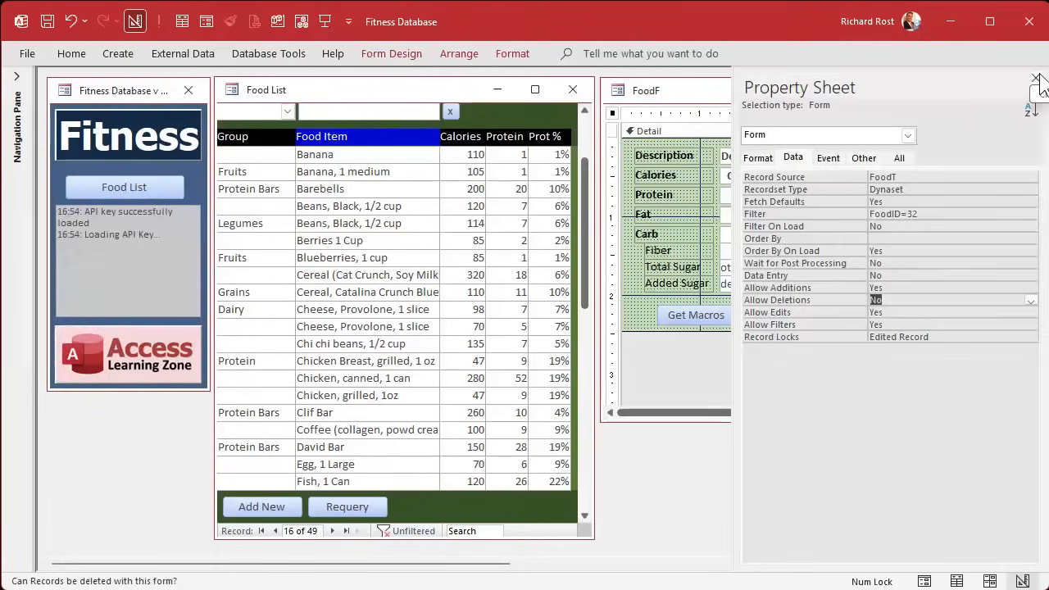
click(1039, 78)
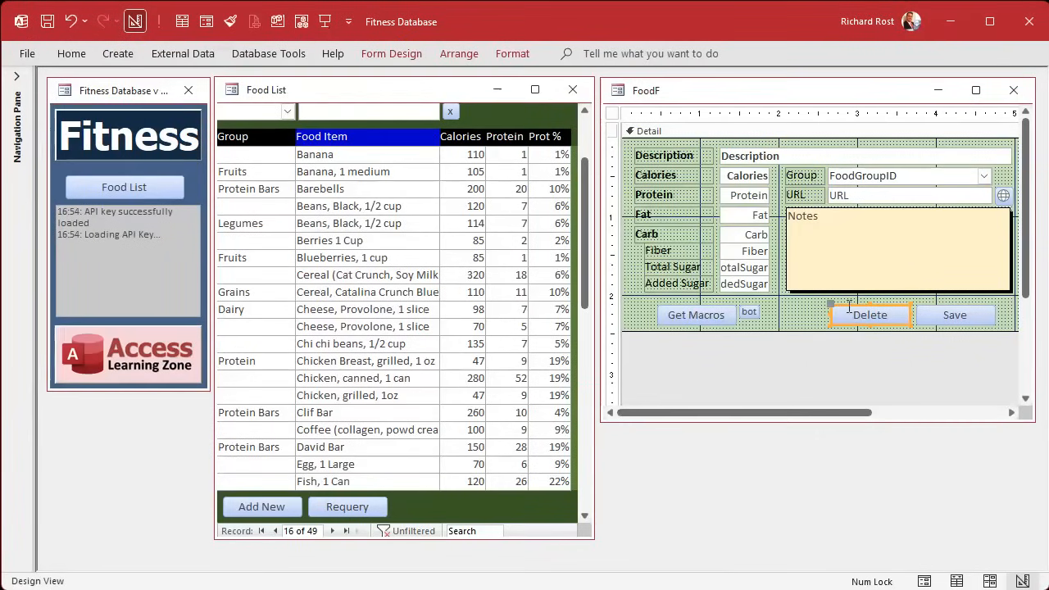
click(868, 315)
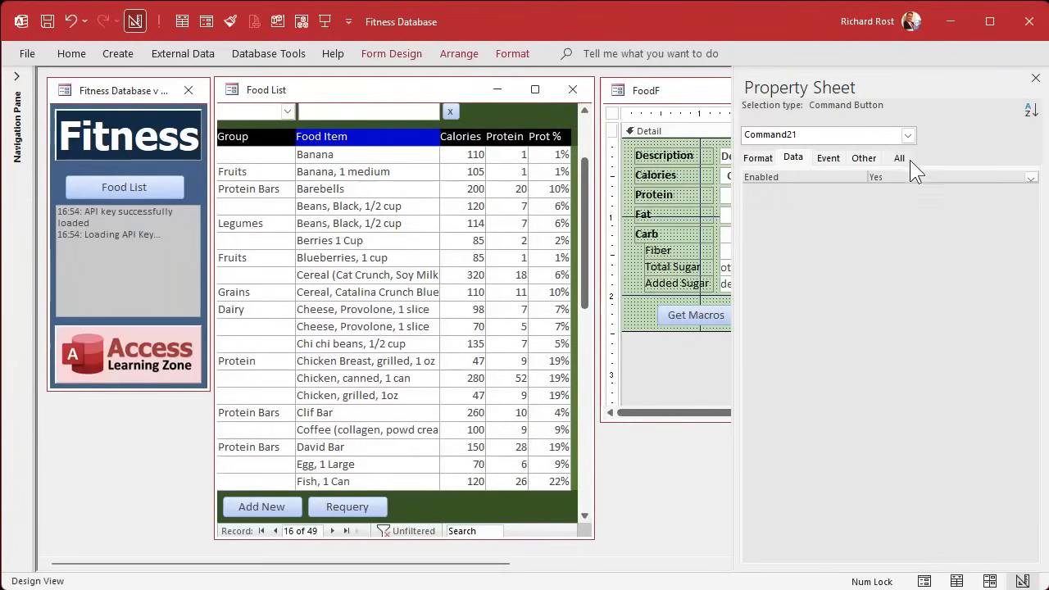
click(898, 158)
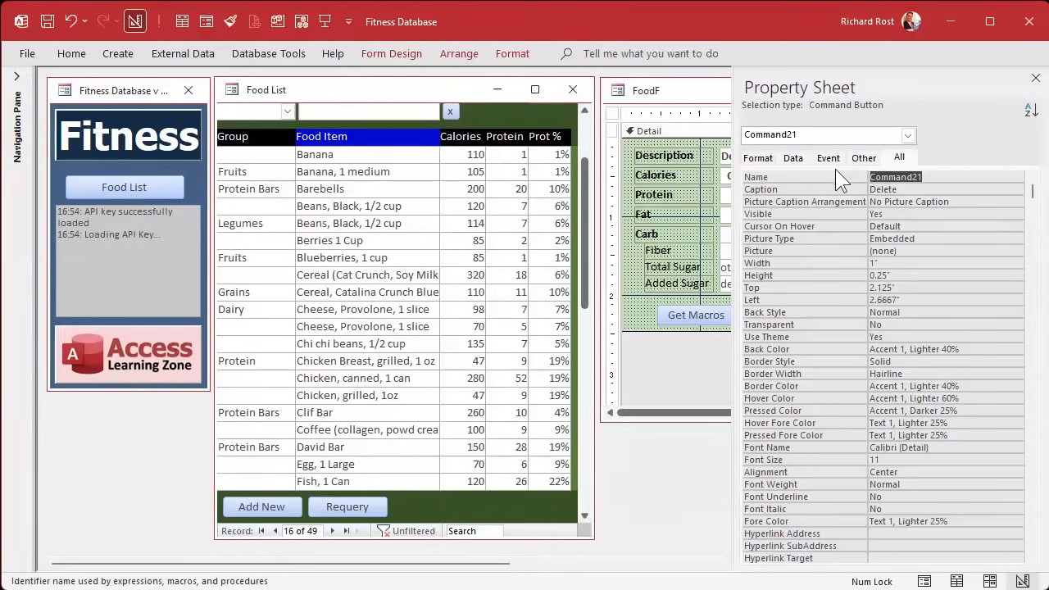
text(delet)
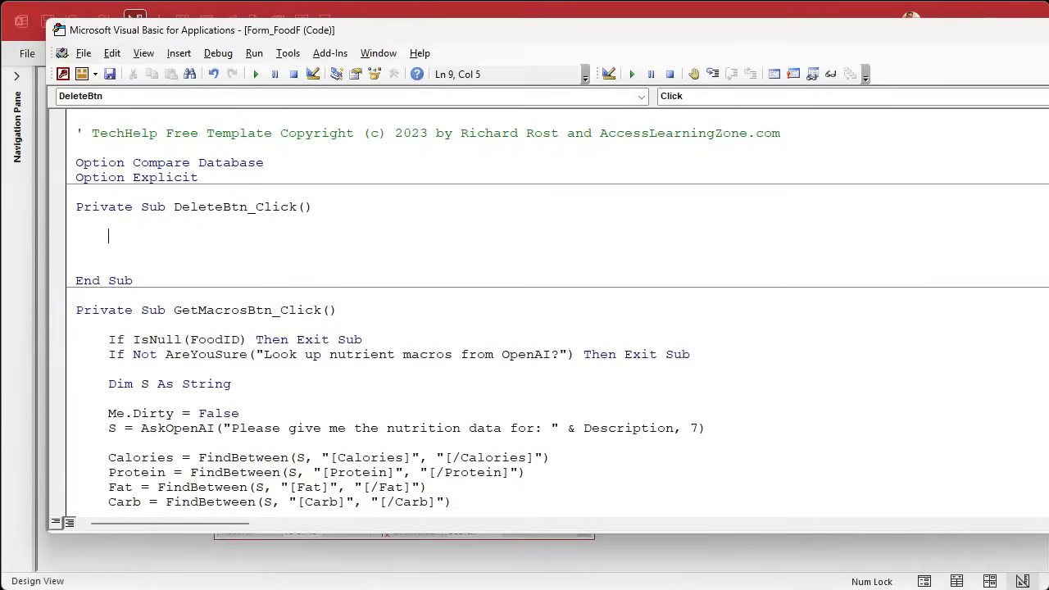
Exit DeleteBtn_Click when FoodID is null.
text(if i)
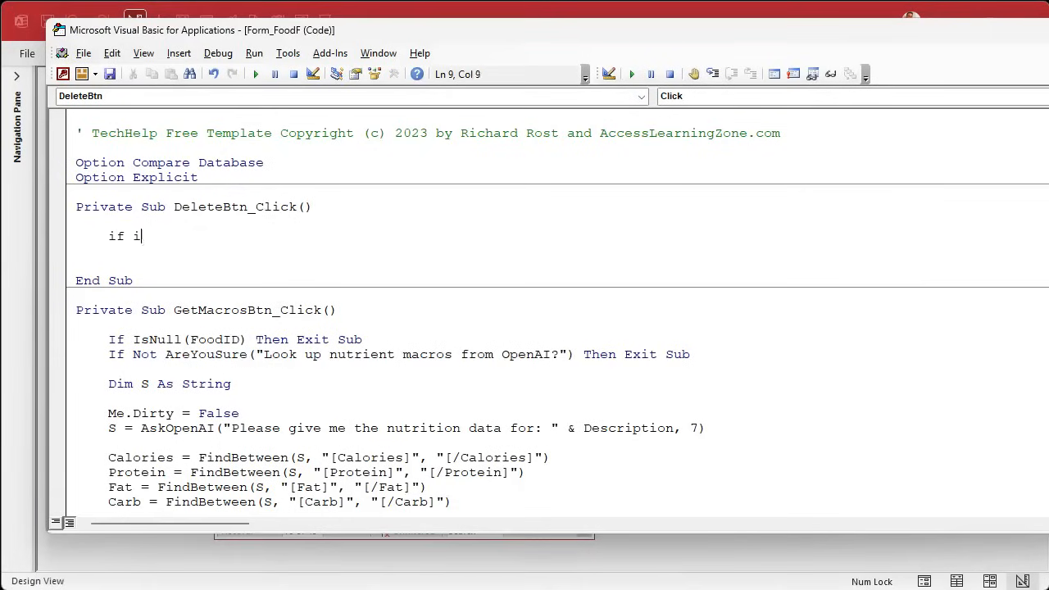
text(snull(FoodID) Then Exit Sub)
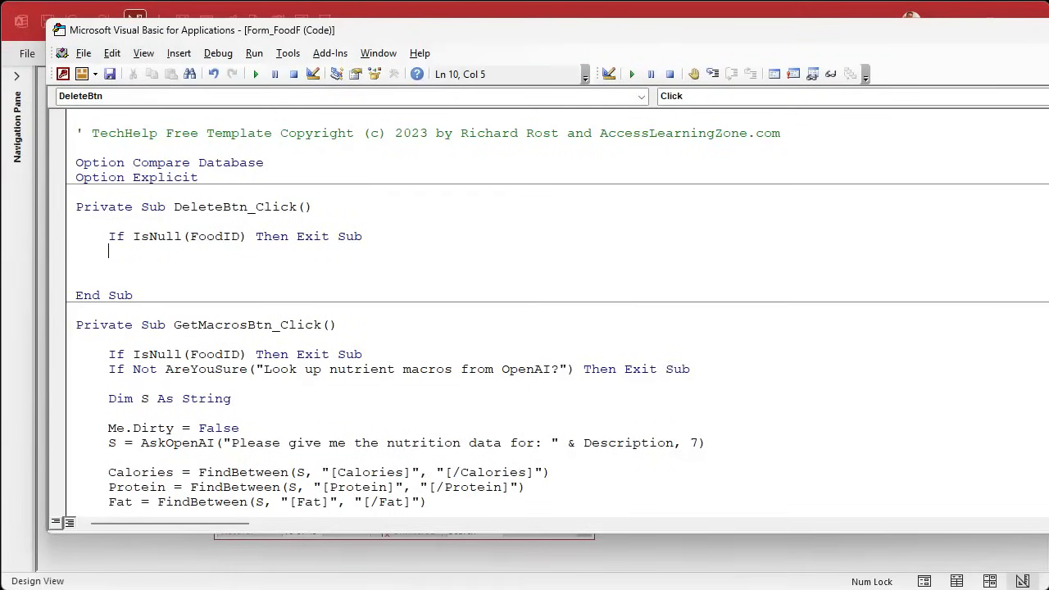
Exit unless AreYouSure("Delete " & Description & "?", "DELETE") is confirmed.
text(if not)
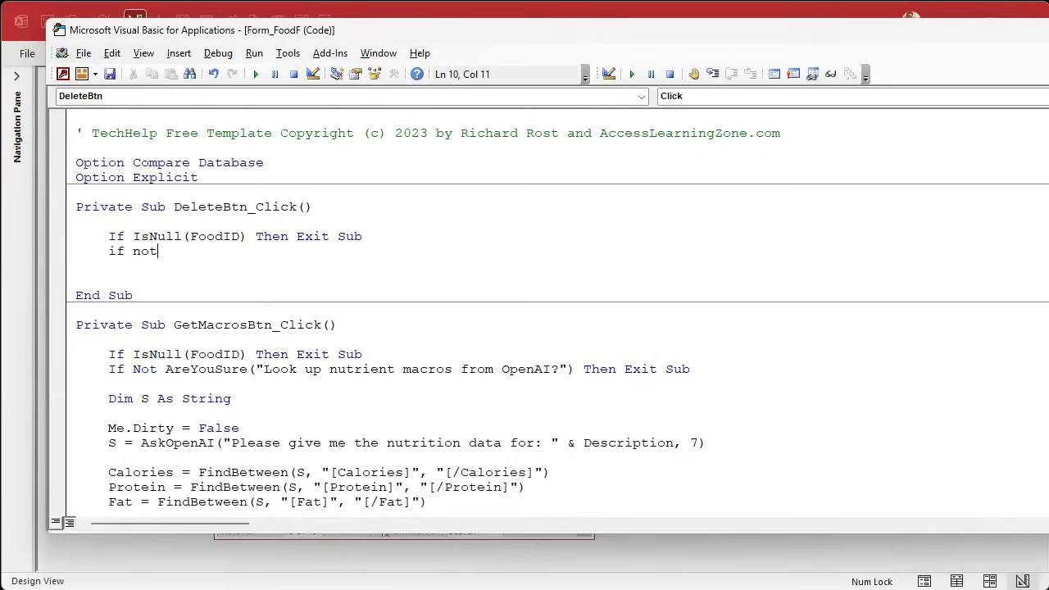
text(areyousure("De)
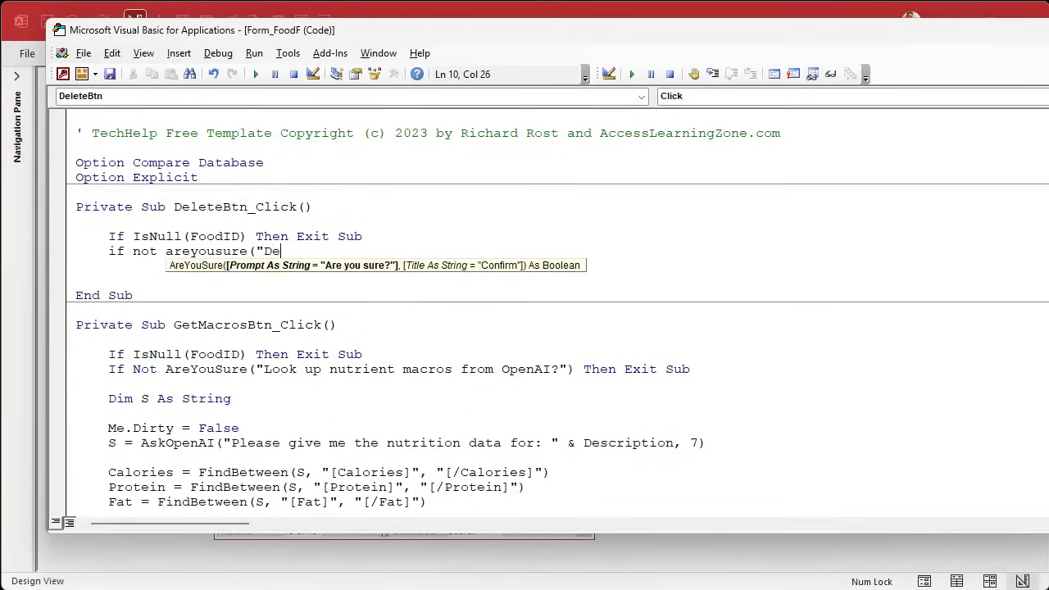
text(lete)
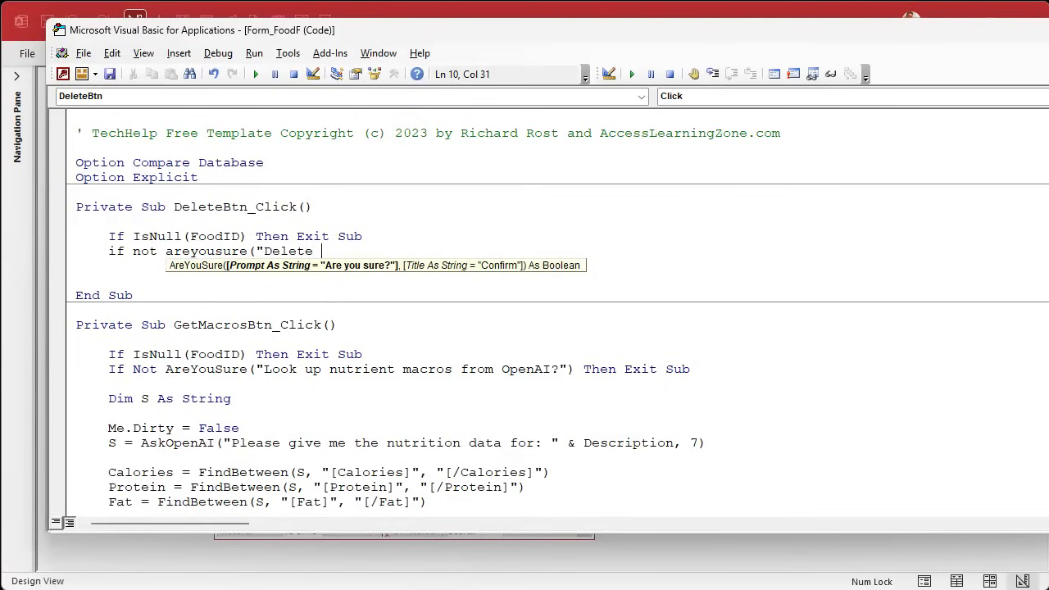
text(" & Description)
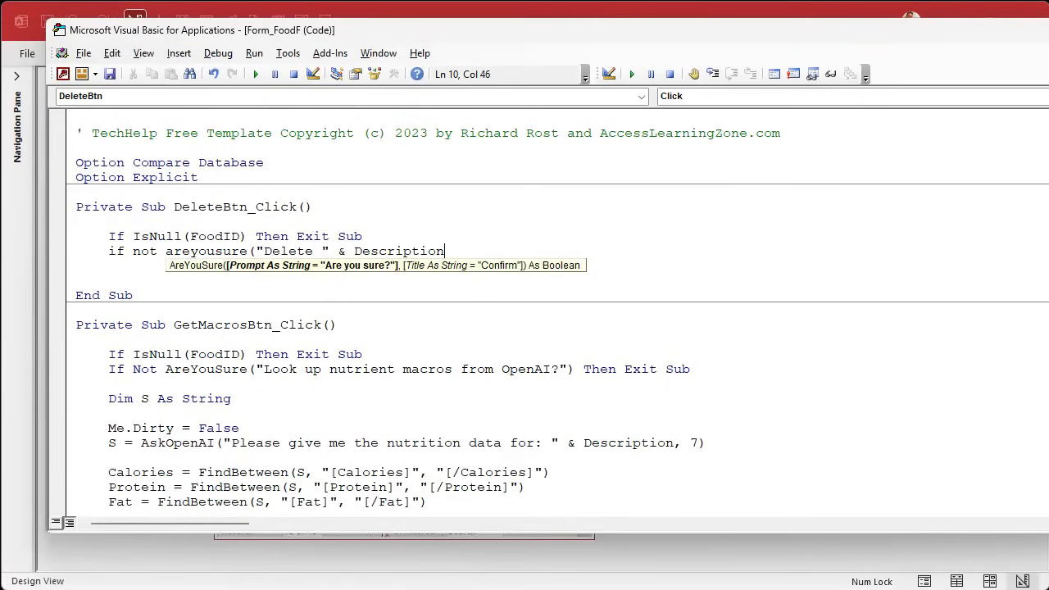
text(& ")
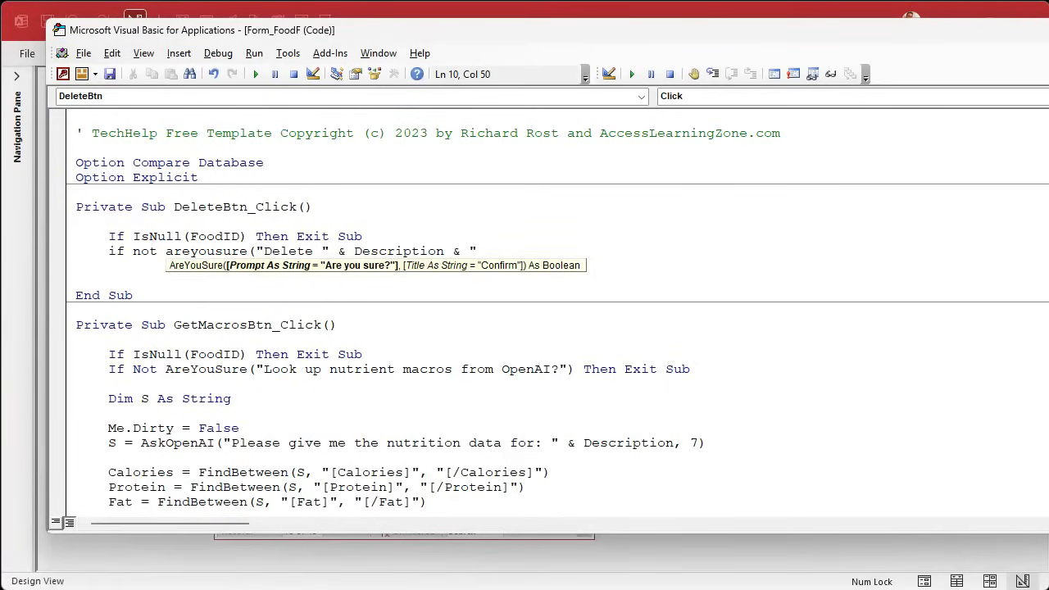
text(?",")
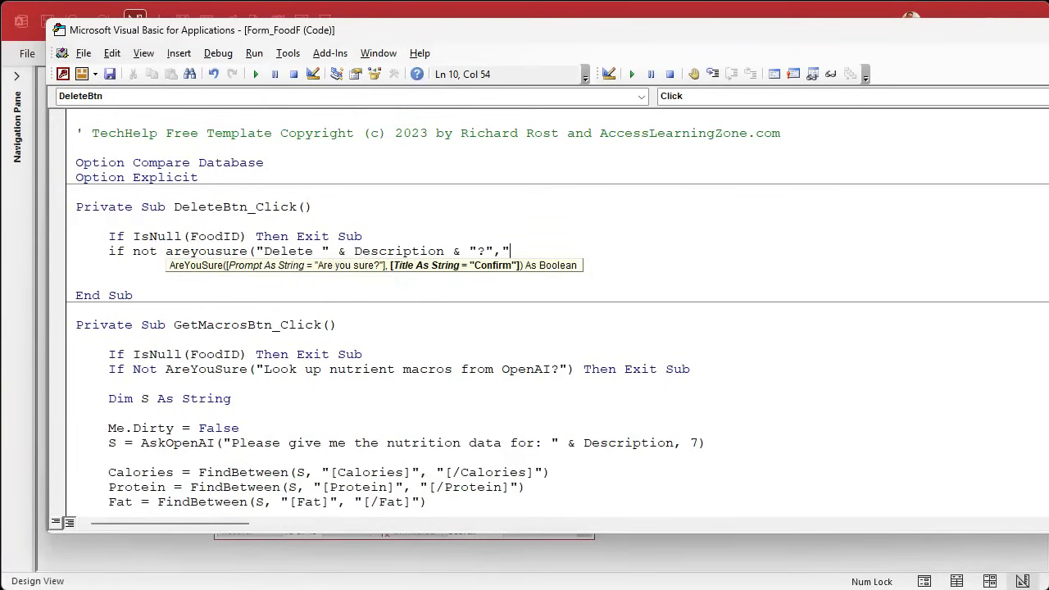
text(DELETE") Then Exit Sub)
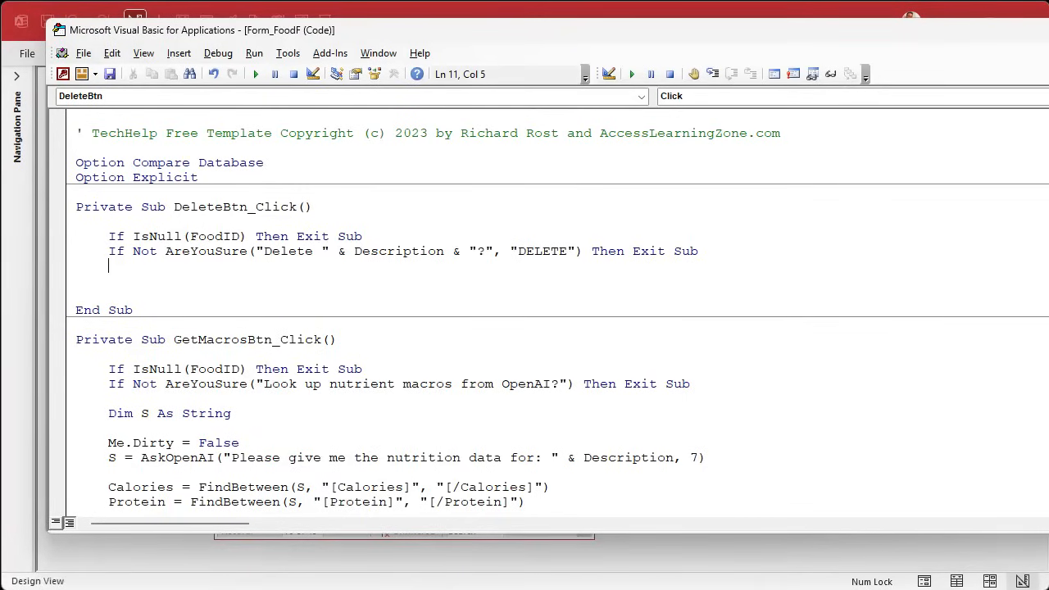
Set Me.Dirty = False and run CurrentDb.Execute "DELETE FROM FoodT WHERE FoodID=" & FoodID.
text(me.Dirty = fa)
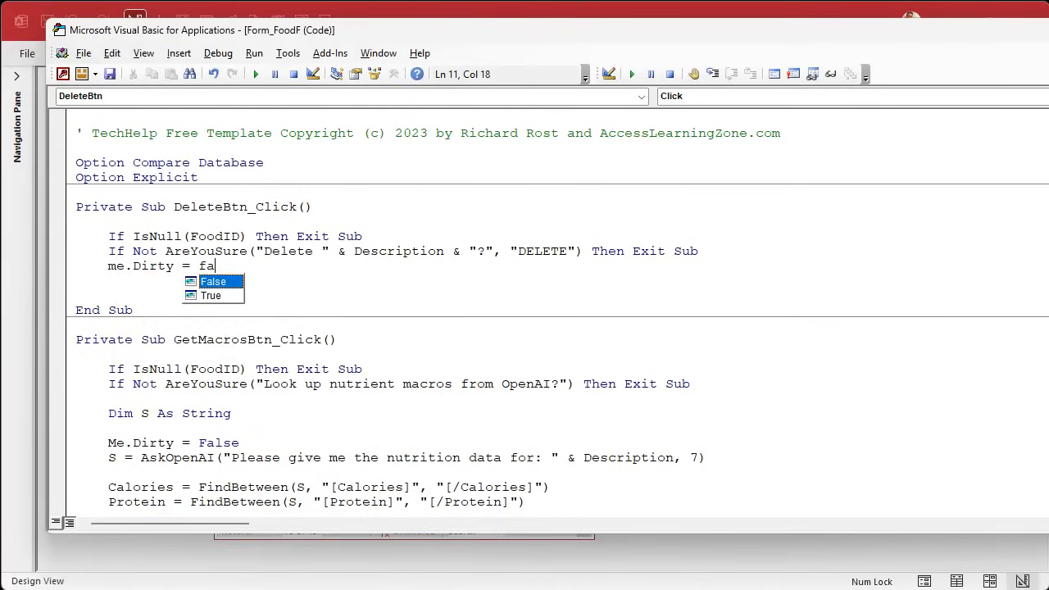
key(enter)
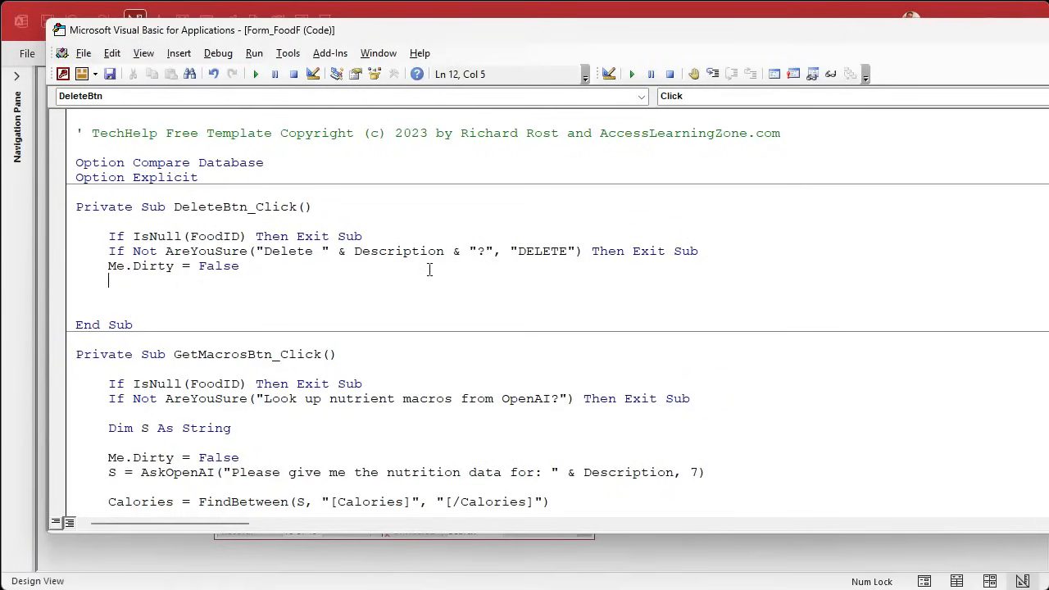
text(currentdb)
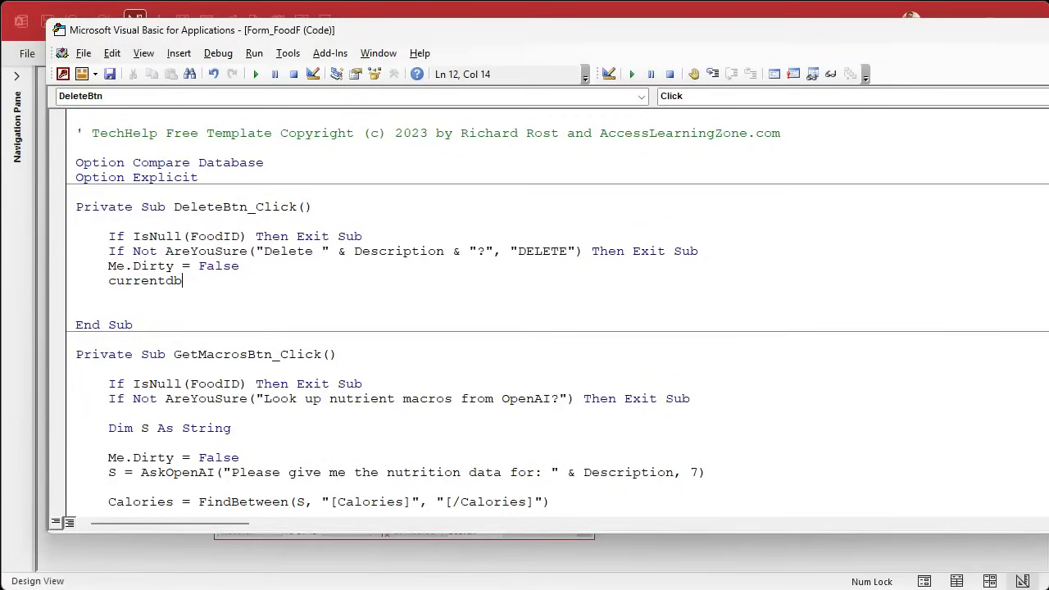
text(.Execute)
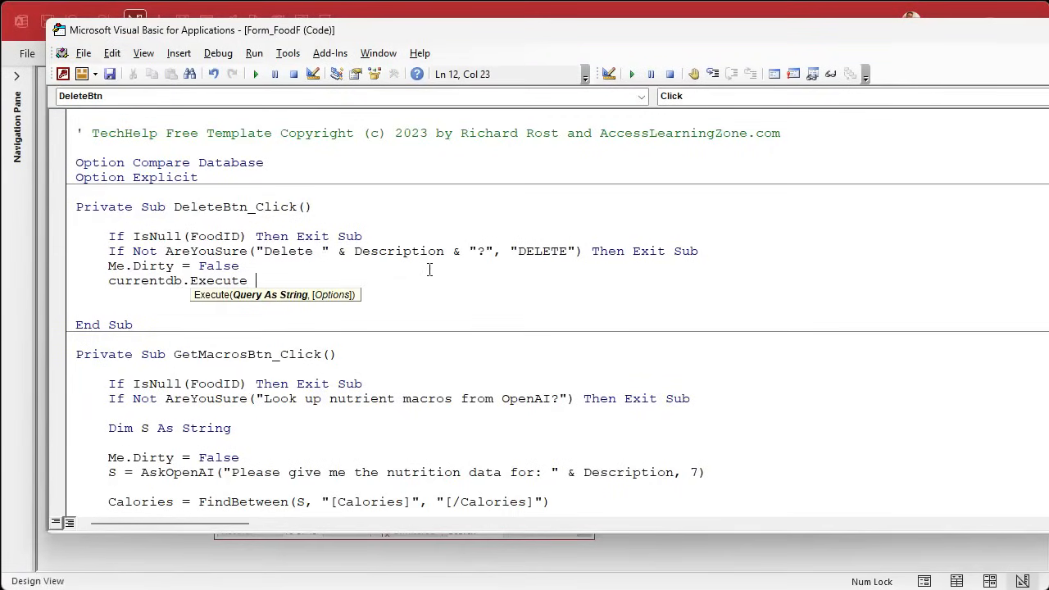
text("DELETE F)
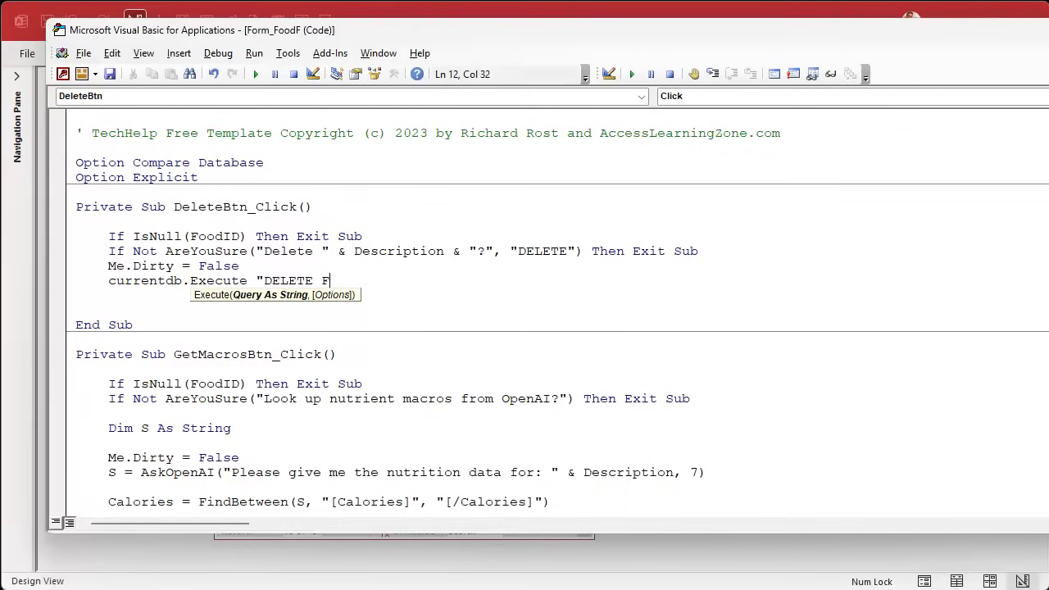
text(ROM FoodT)
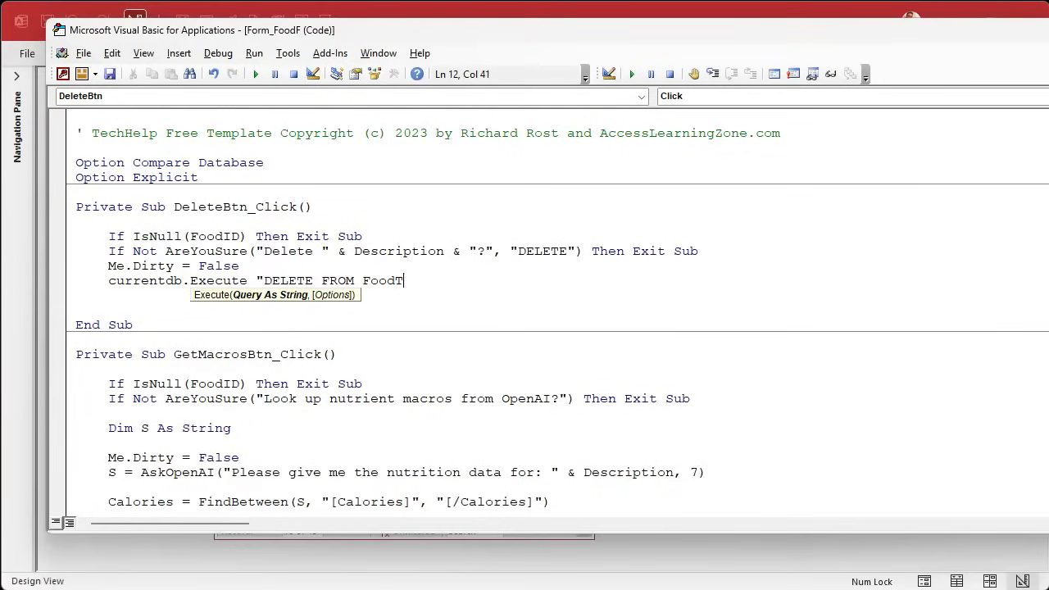
text(WHERE FoodID=" & FoodID)
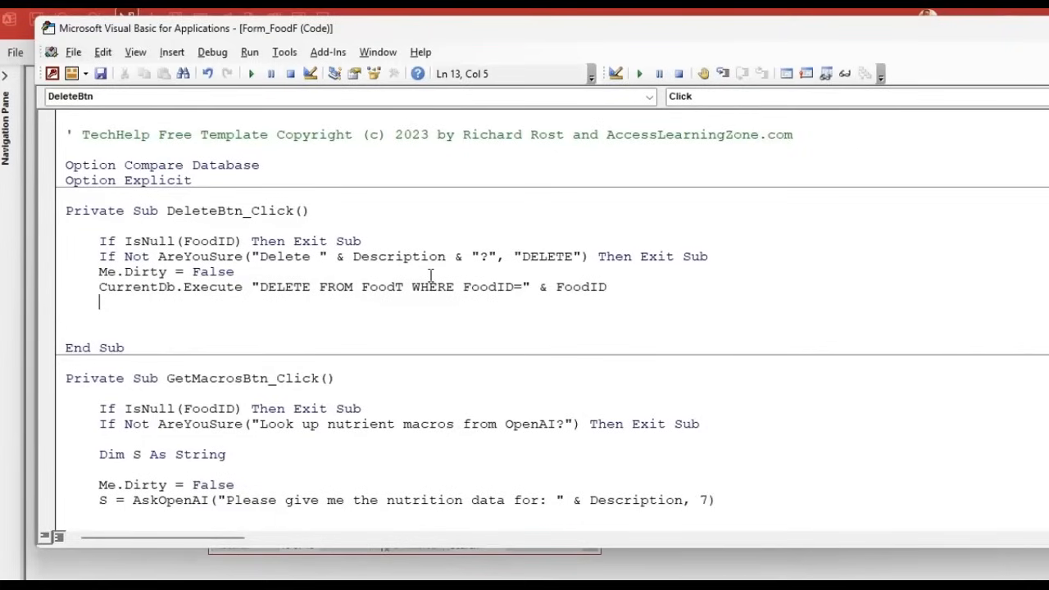
text(docmd.Close acForm, m)
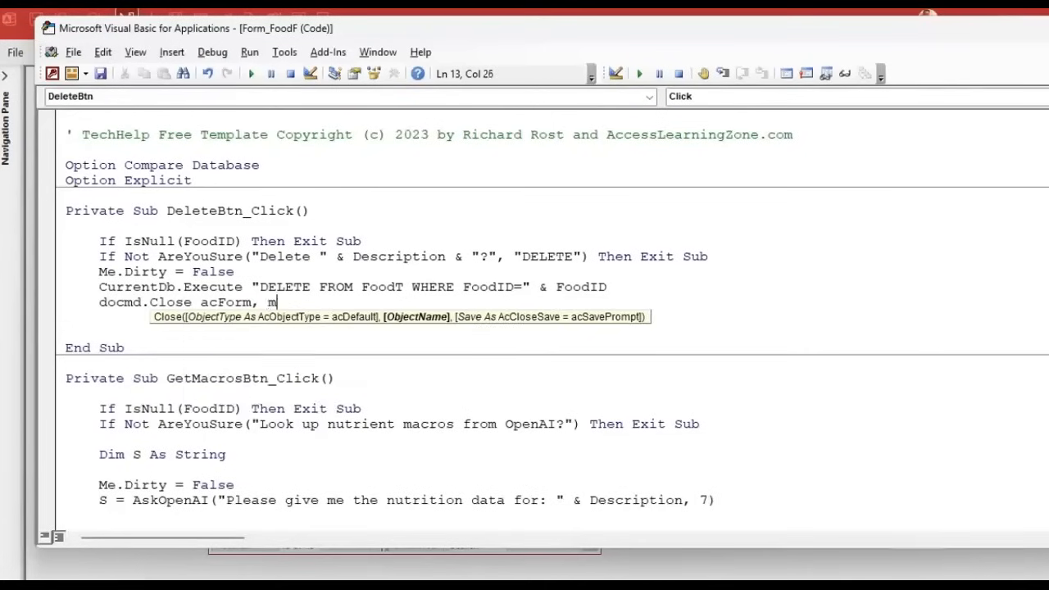
Close the food form with DoCmd.Close acForm, Me.Name, acSaveYes.
text(e.name,)
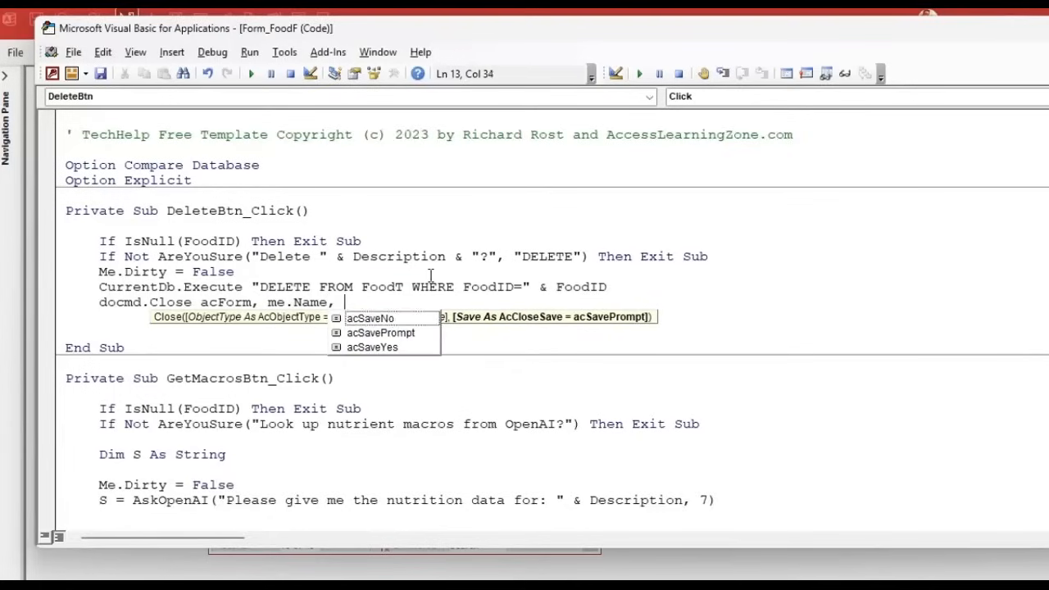
text(acSaveYes)
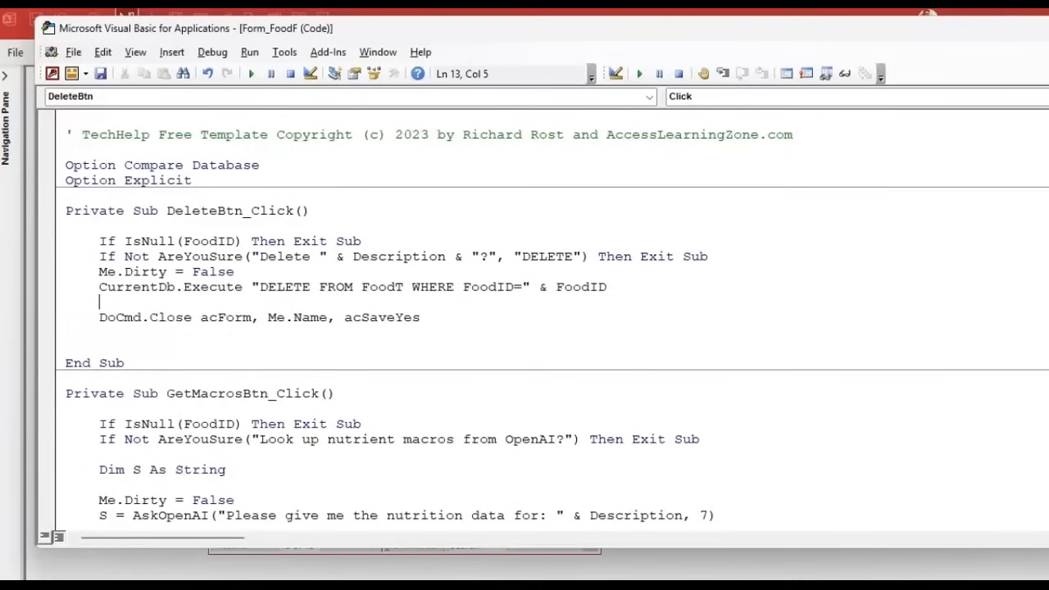
Requery Forms!FoodListF.Recordset when IsLoaded("FoodListF").
text(if isloaded)
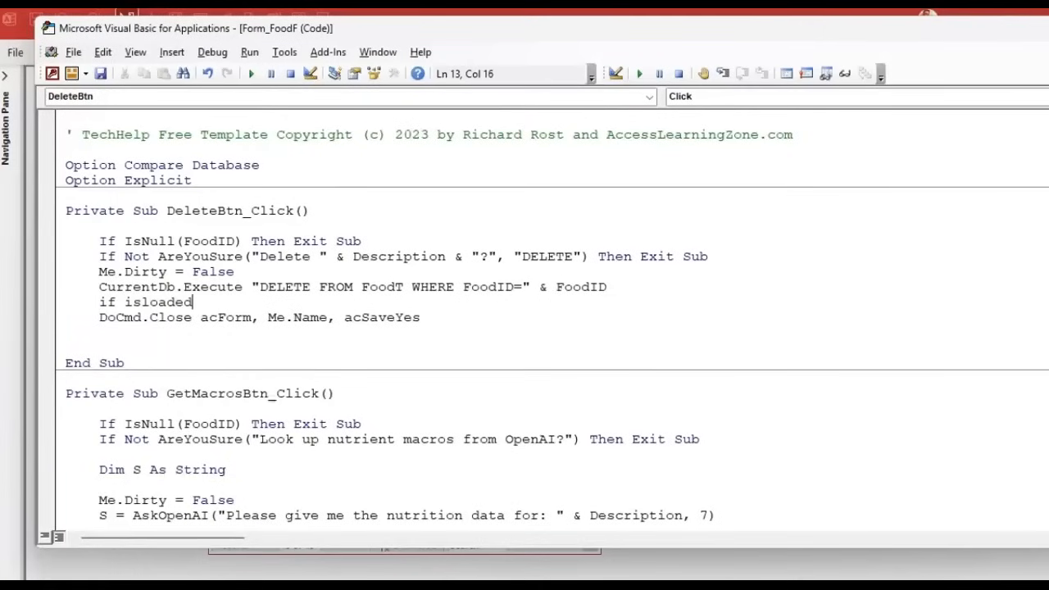
text(("FoodListF"))
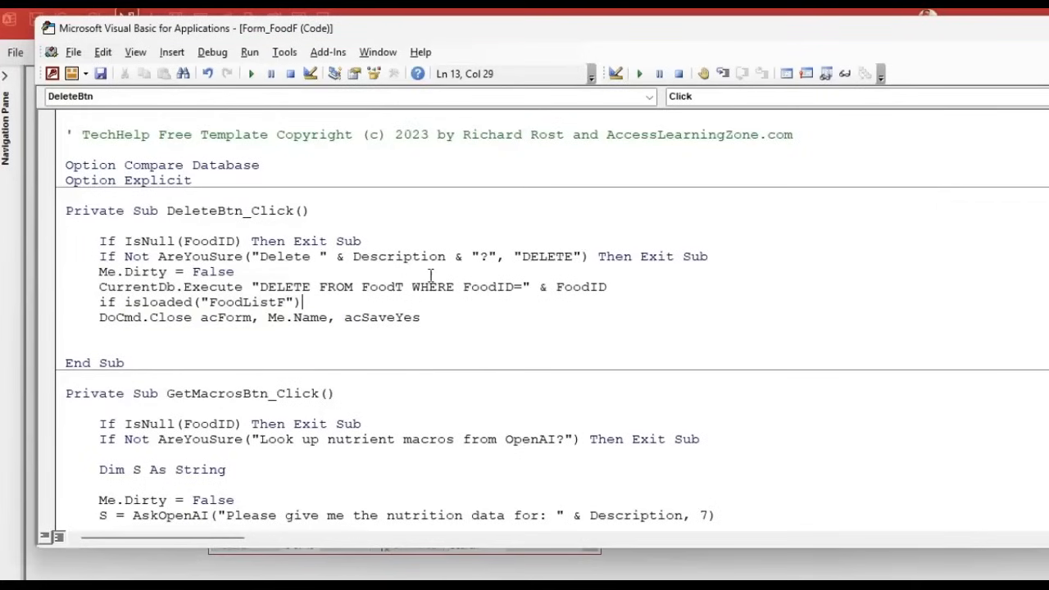
text(then)
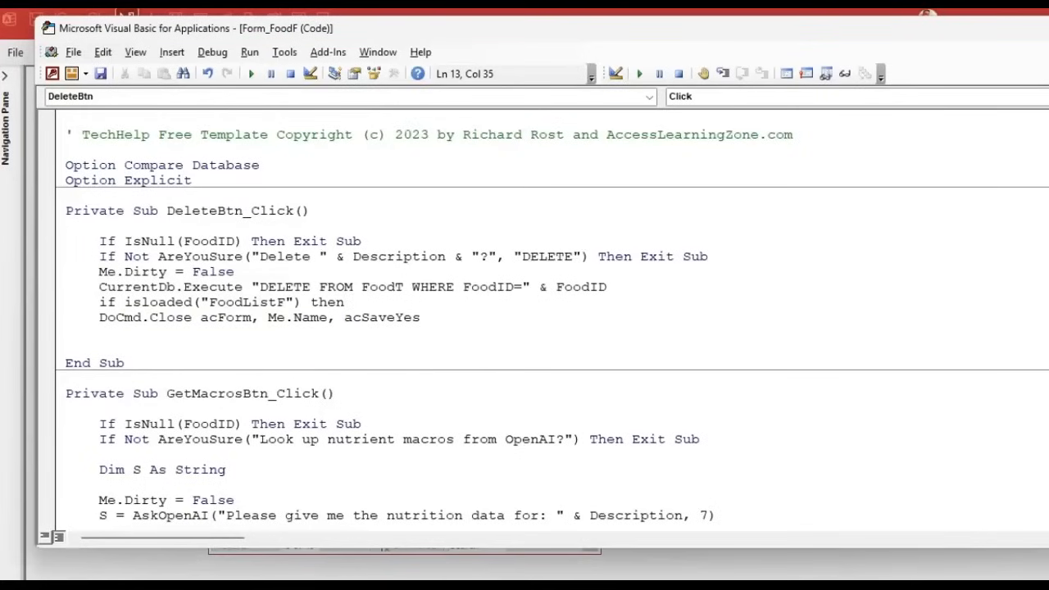
text(Forms!Foo)
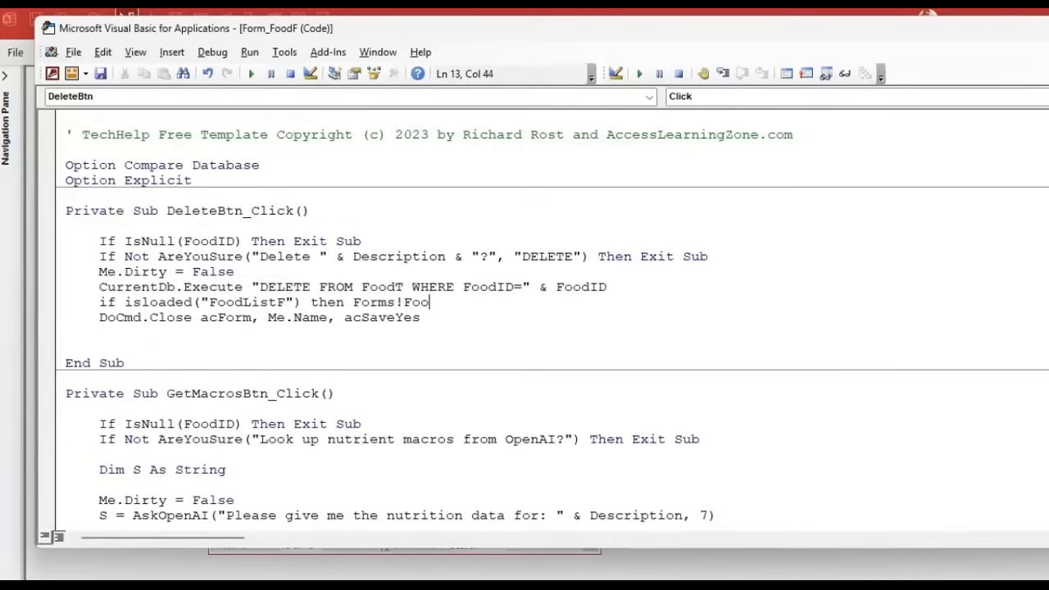
text(dListF)
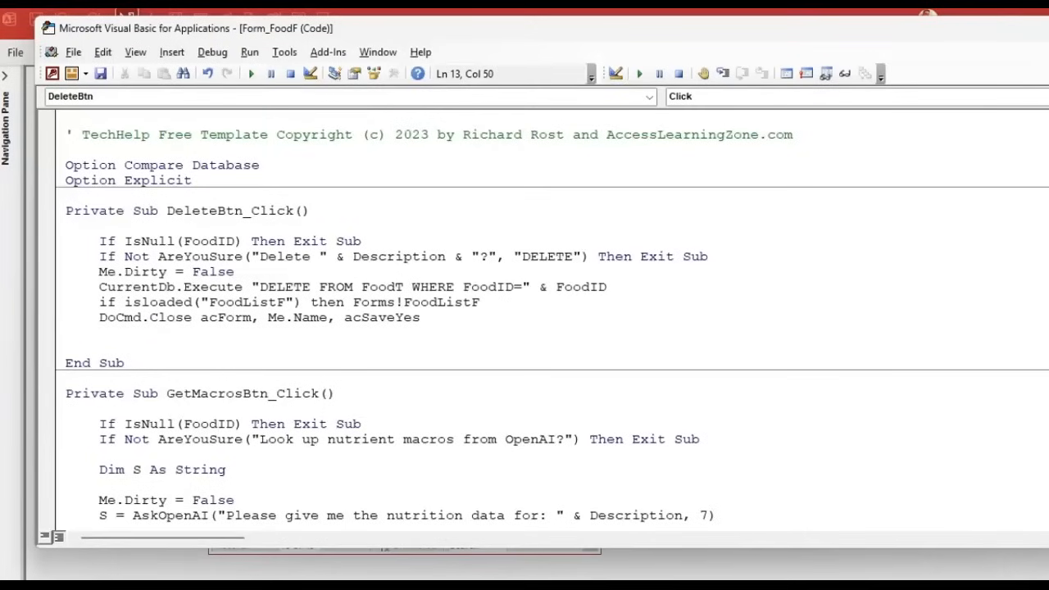
text(.Recordset)
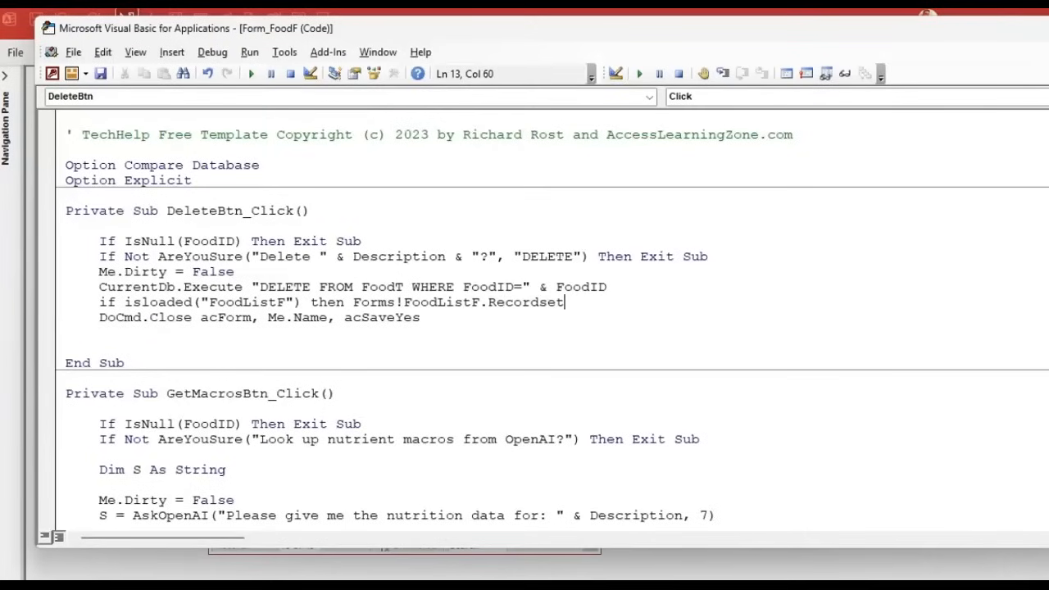
text(.Requery)
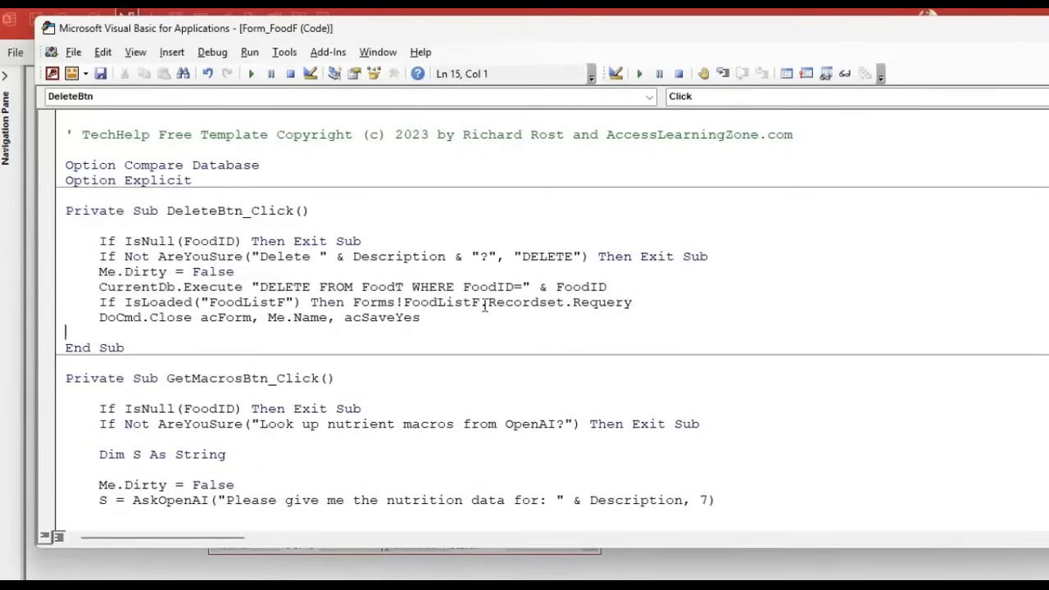
Tidy the new DeleteBtn_Click code lines before returning to Access.
drag(485, 301, 419, 318)
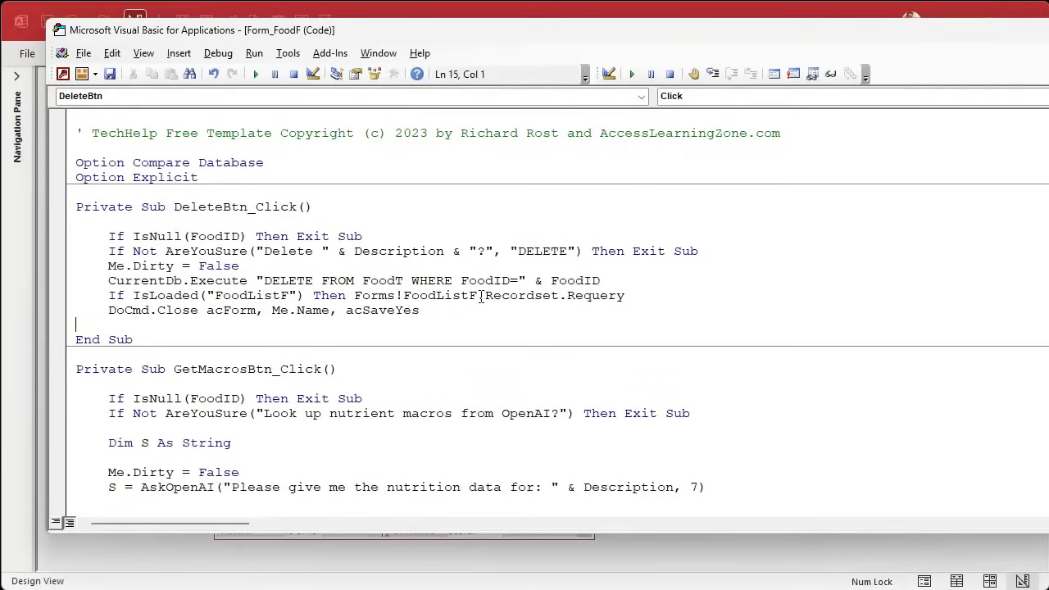
drag(482, 295, 623, 295)
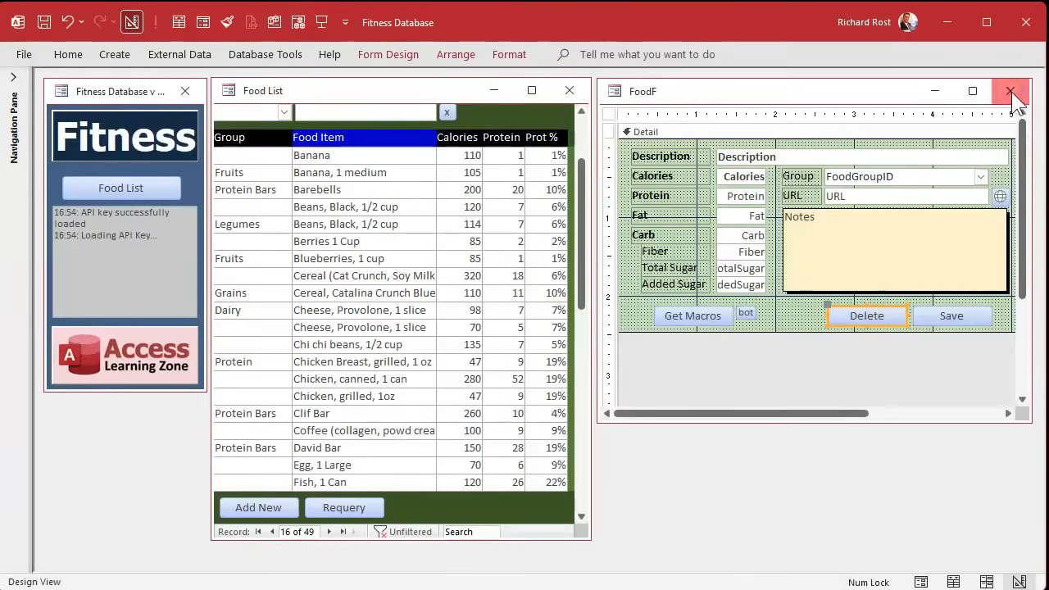
Delete the duplicate Cheese, Provolone and Beans, Black records with confirmation, leaving 47 foods.
click(1009, 92)
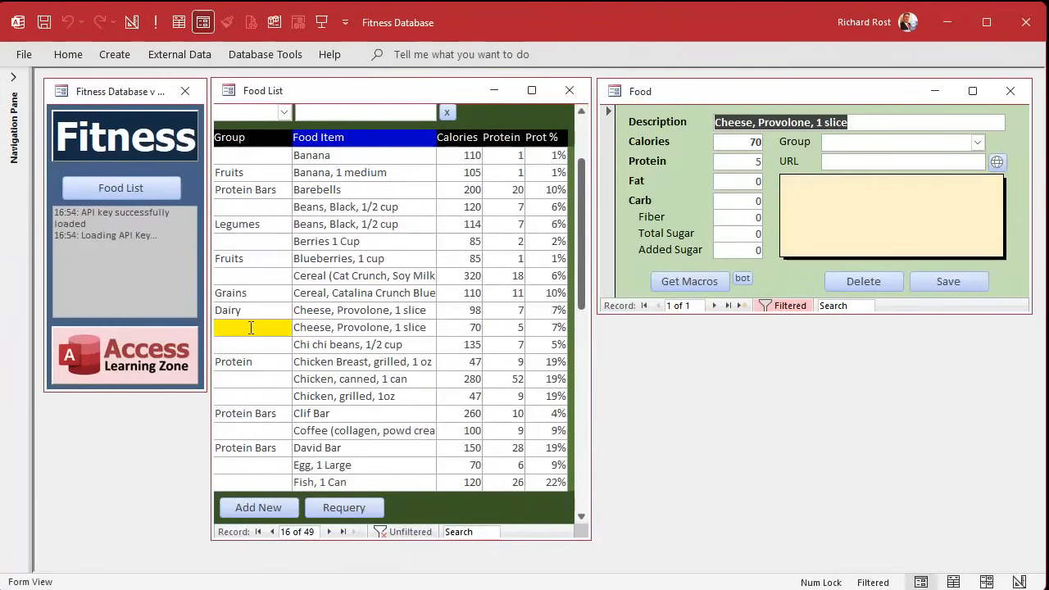
click(862, 282)
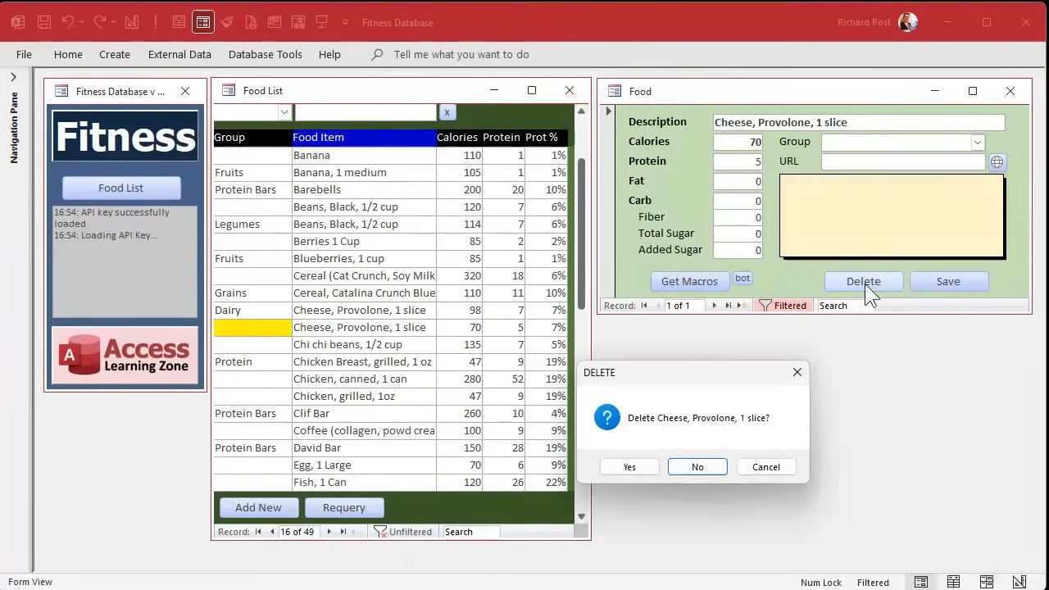
click(629, 465)
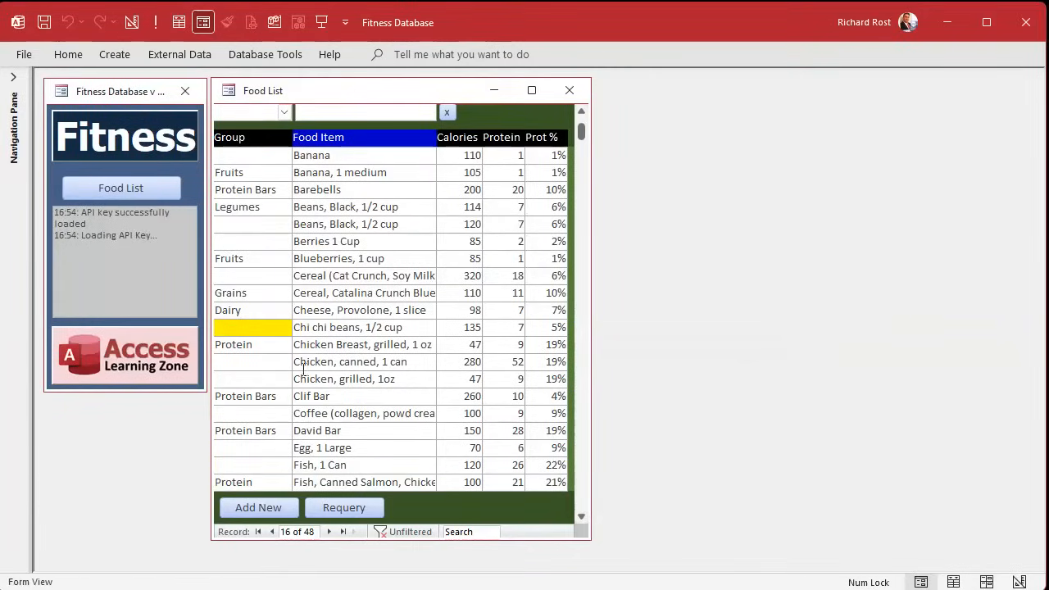
mouse_move(357, 401)
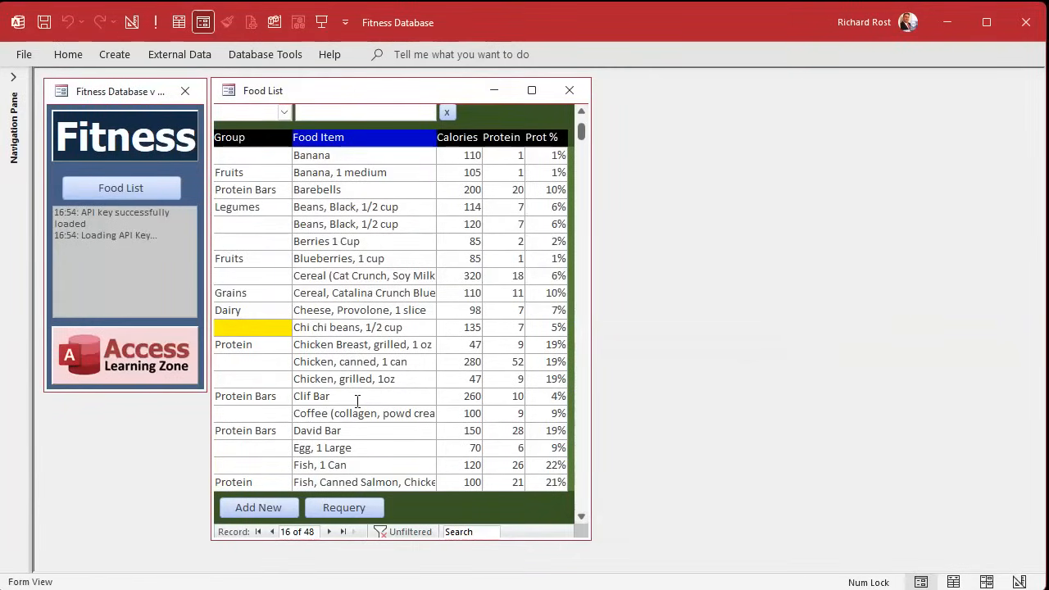
mouse_move(383, 364)
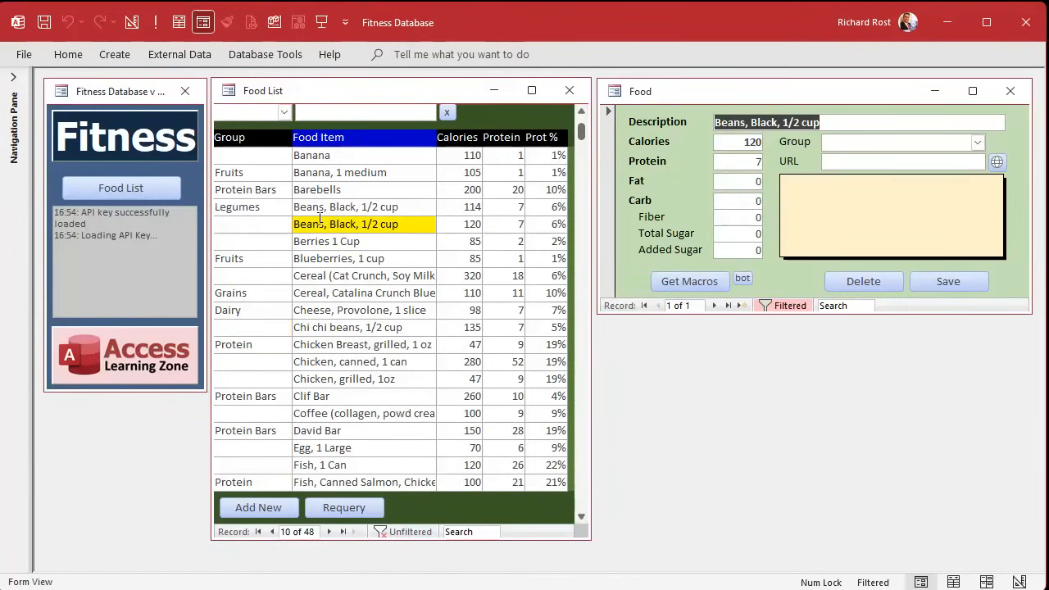
click(862, 282)
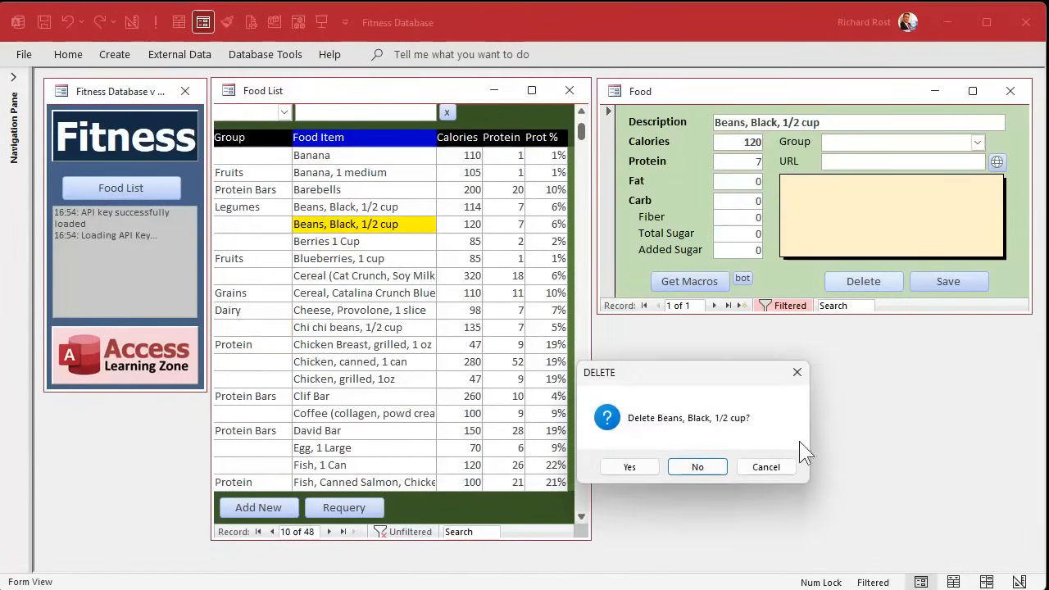
click(630, 465)
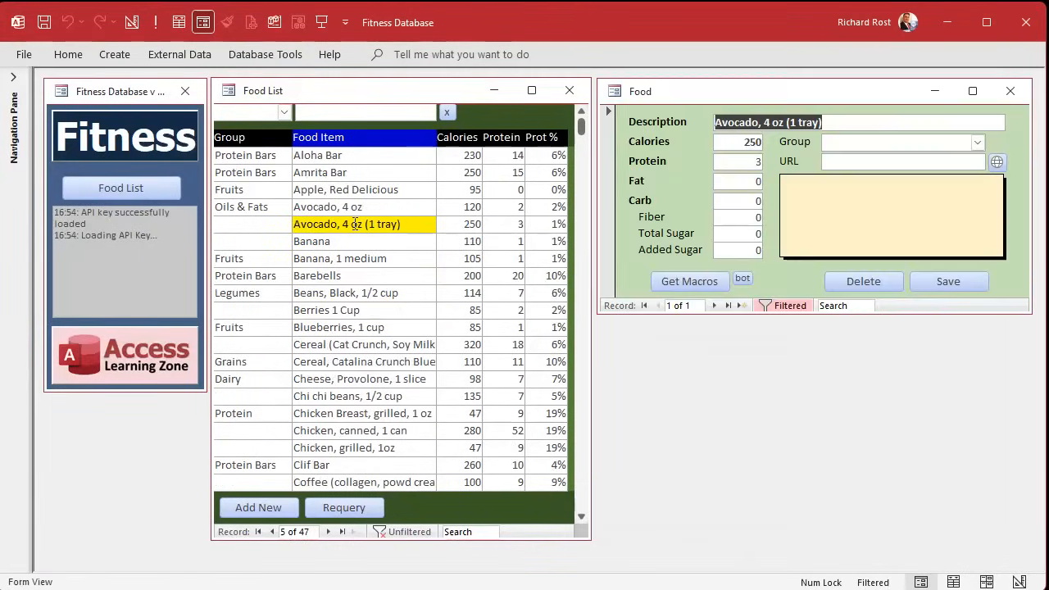
Assign the Avocado, 4 oz (1 tray) record to the Oils & Fats group.
click(328, 206)
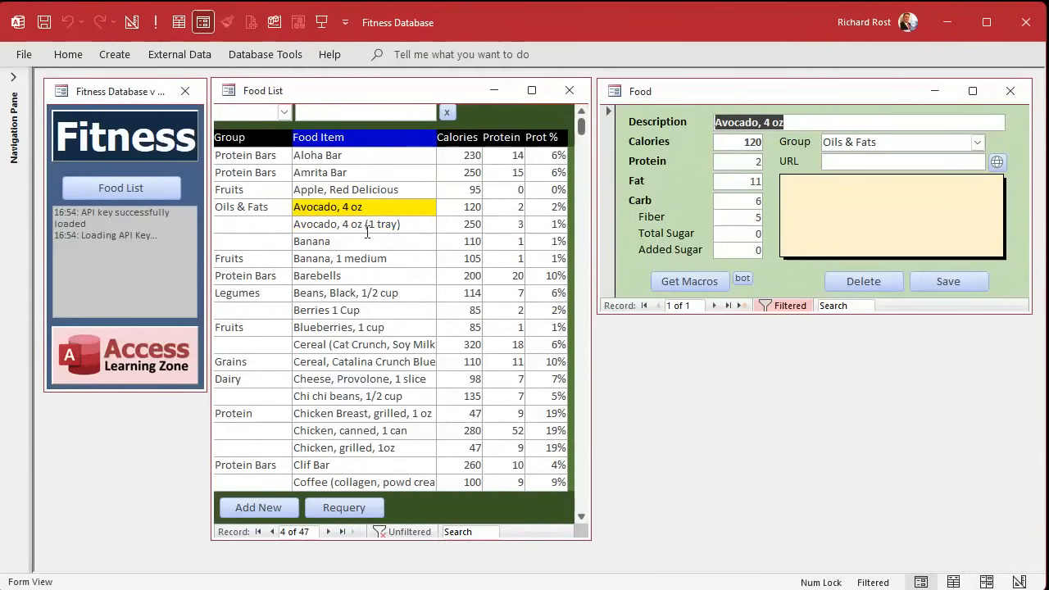
click(347, 222)
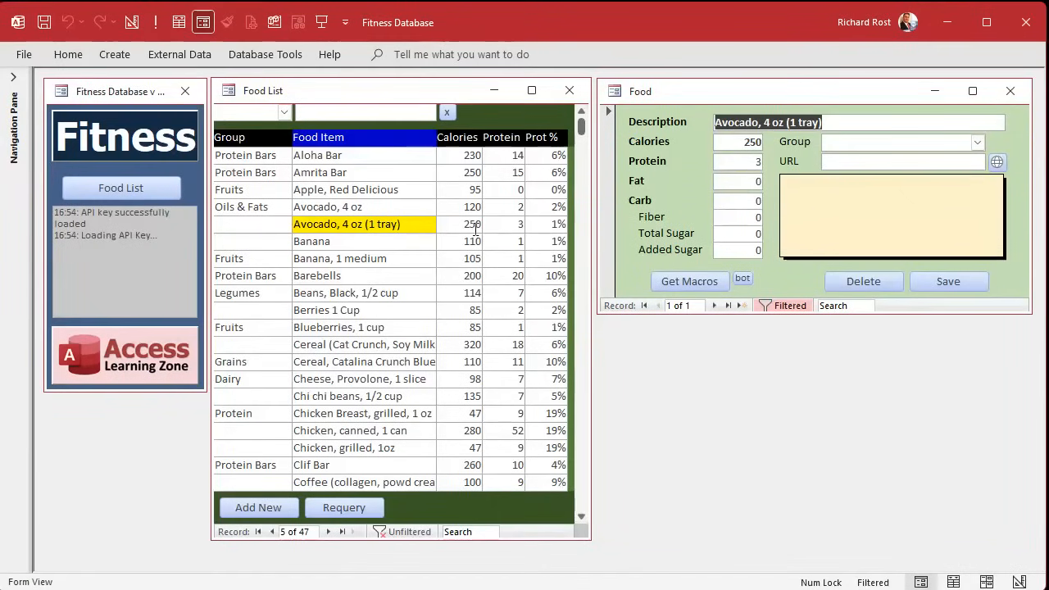
mouse_move(393, 245)
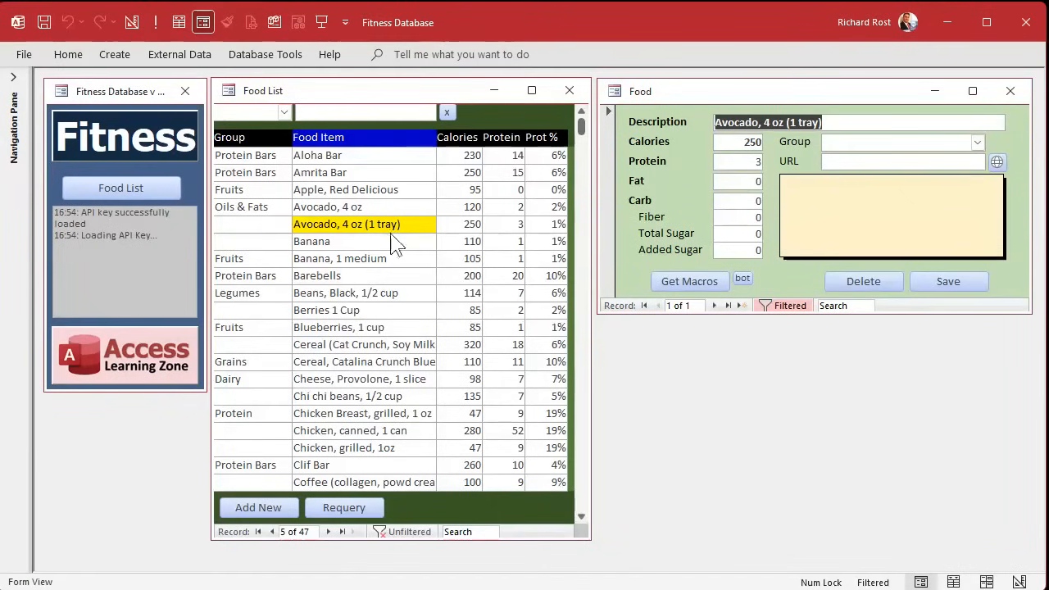
click(976, 141)
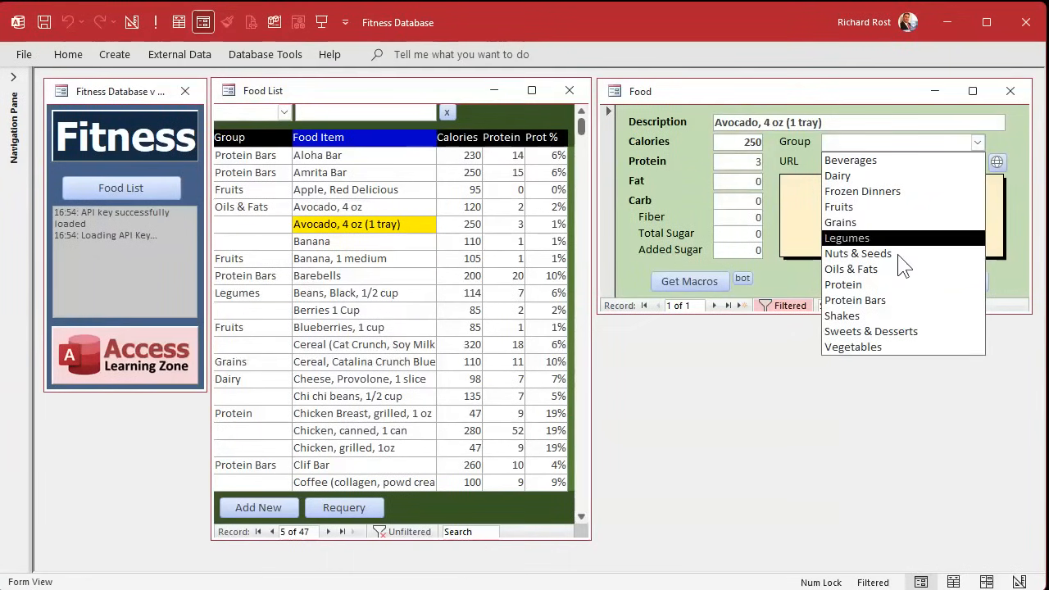
click(851, 268)
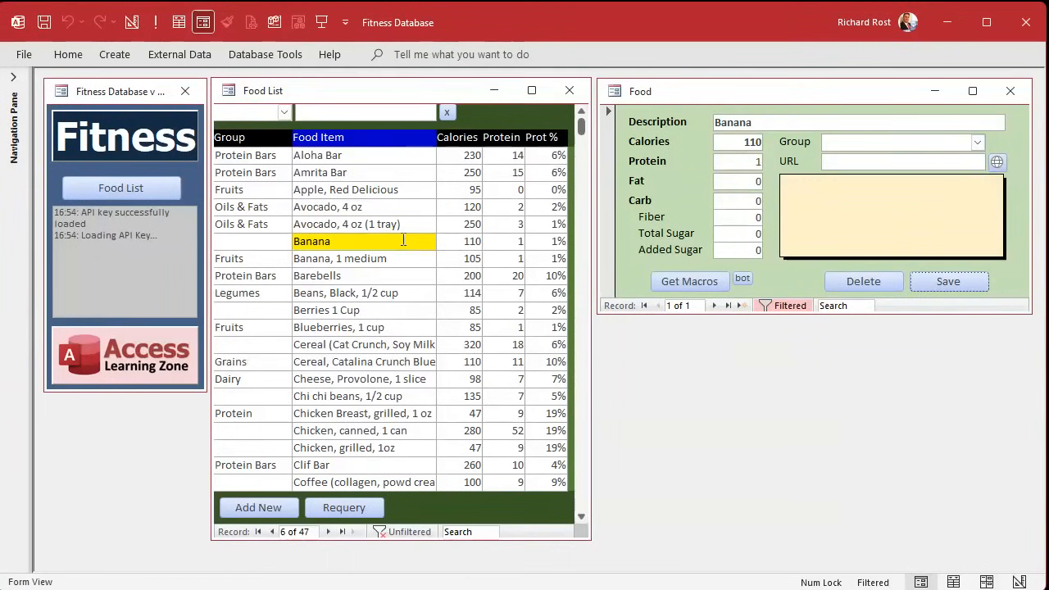
Open the Berries 1 Cup record and browse the Group list without choosing one.
click(862, 282)
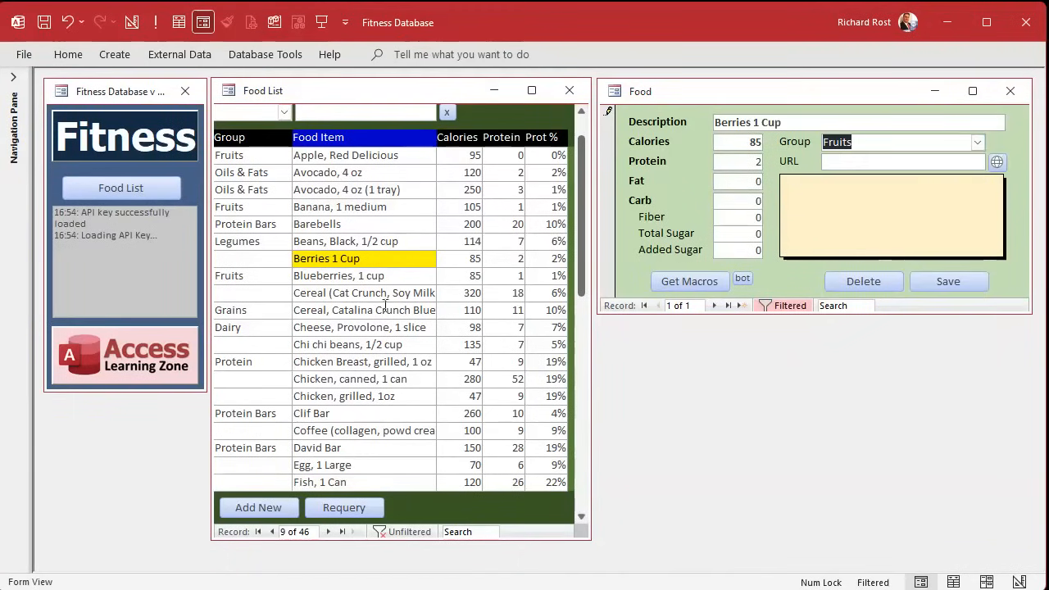
click(364, 291)
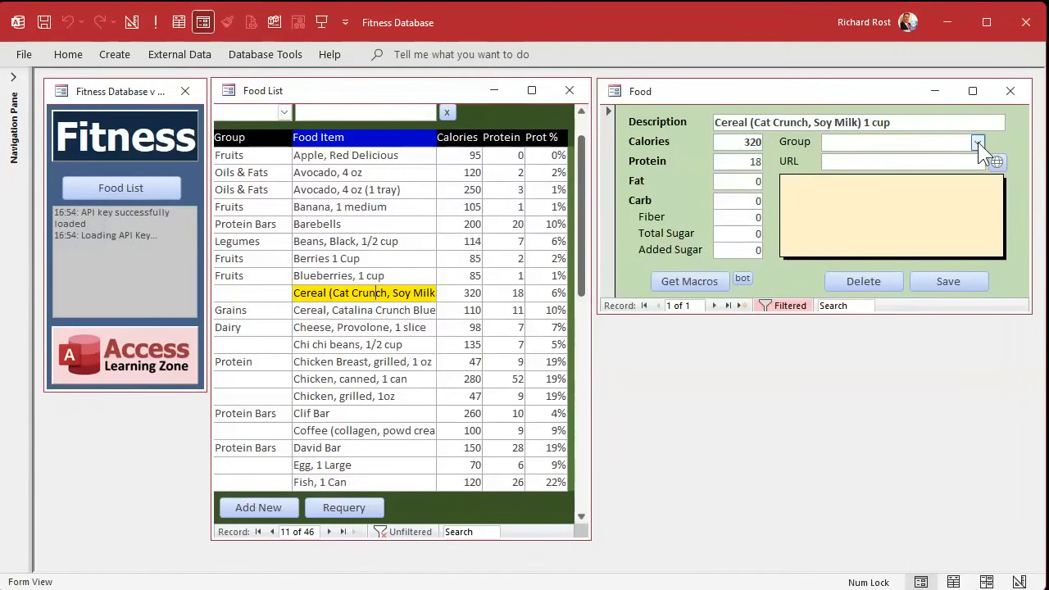
click(979, 141)
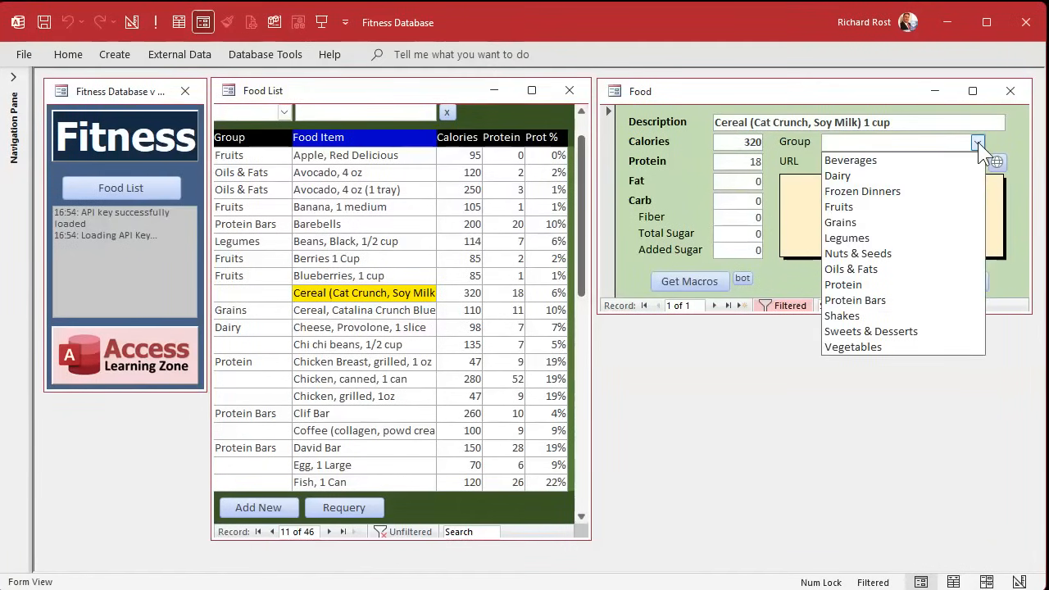
click(839, 223)
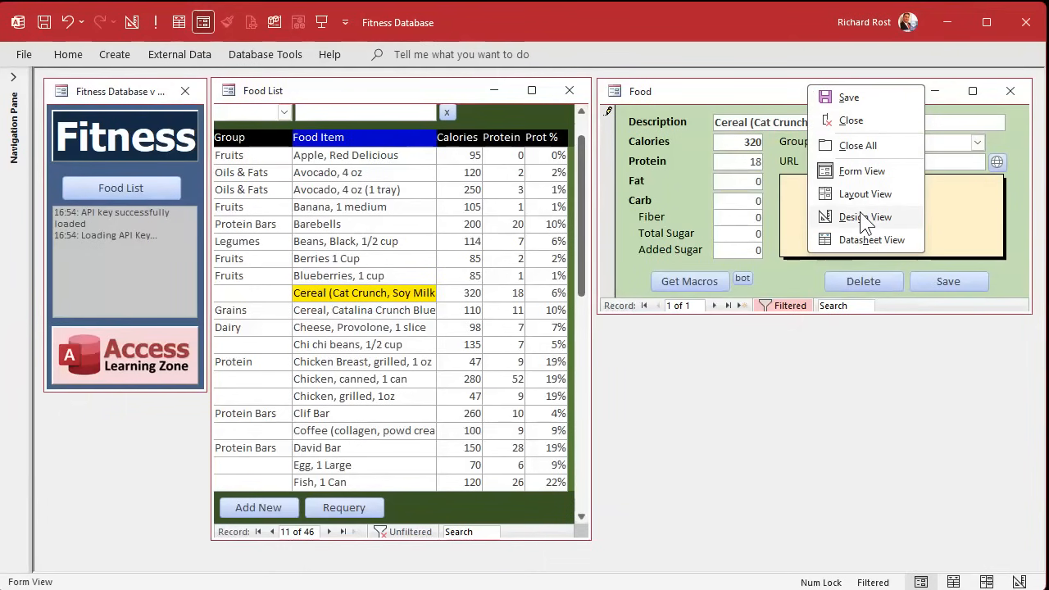
In Design View, add Me.Dirty = False to the Group combo's After Update event procedure.
click(865, 216)
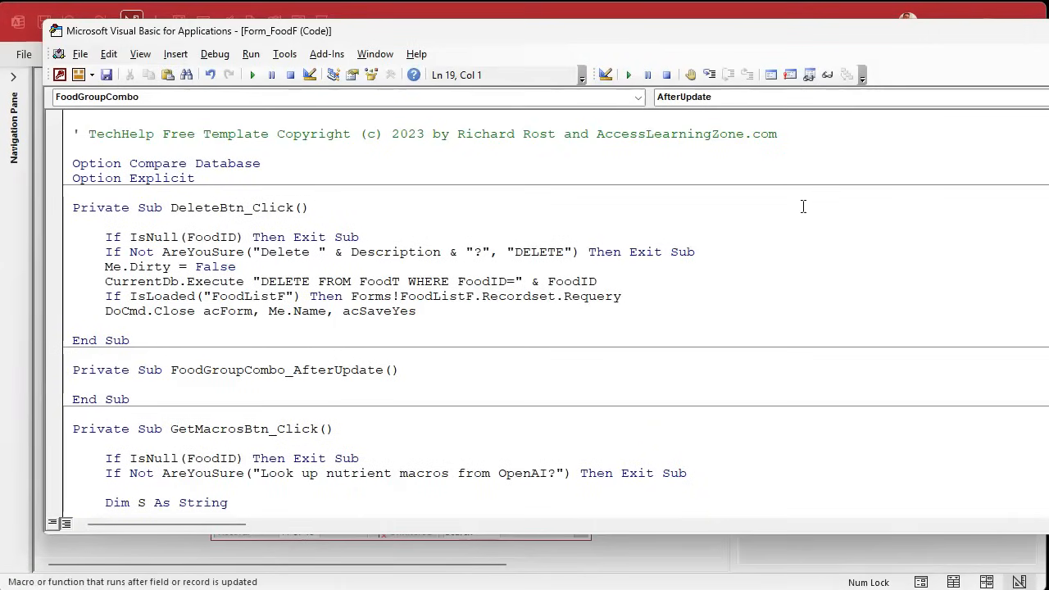
text(me.dir)
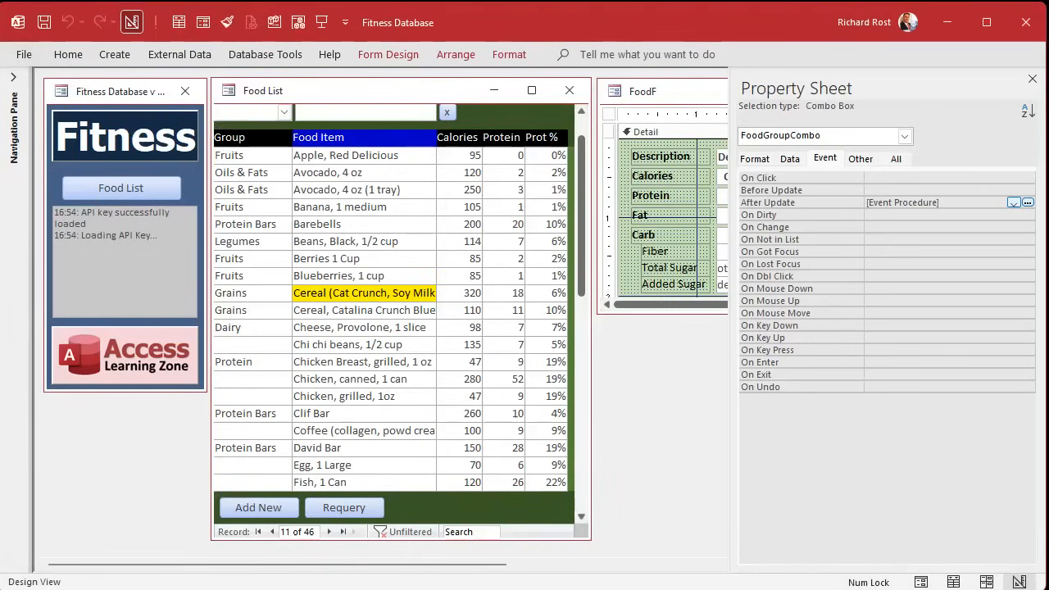
click(1033, 79)
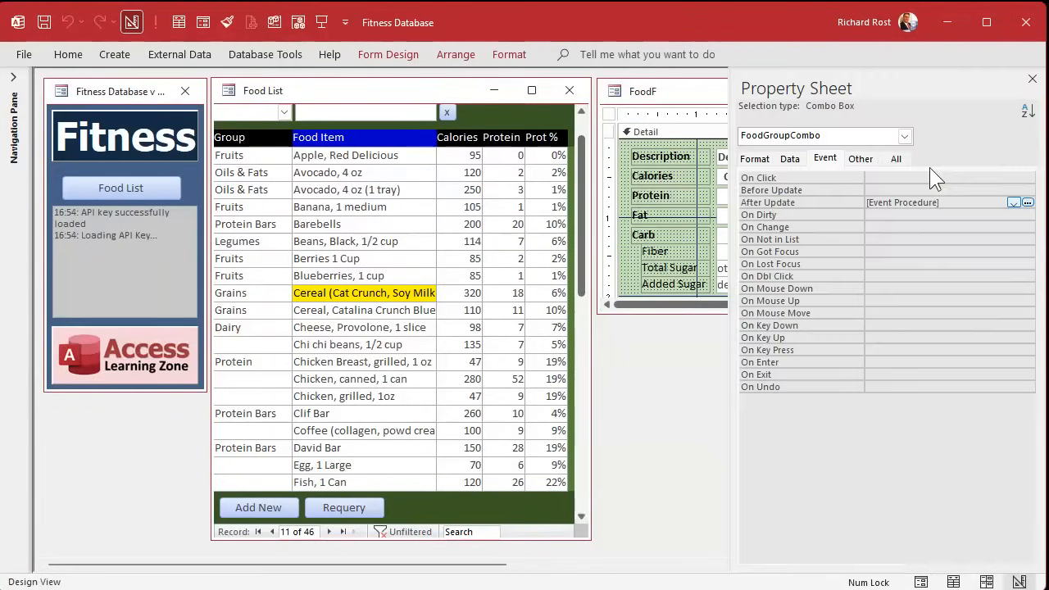
click(1026, 203)
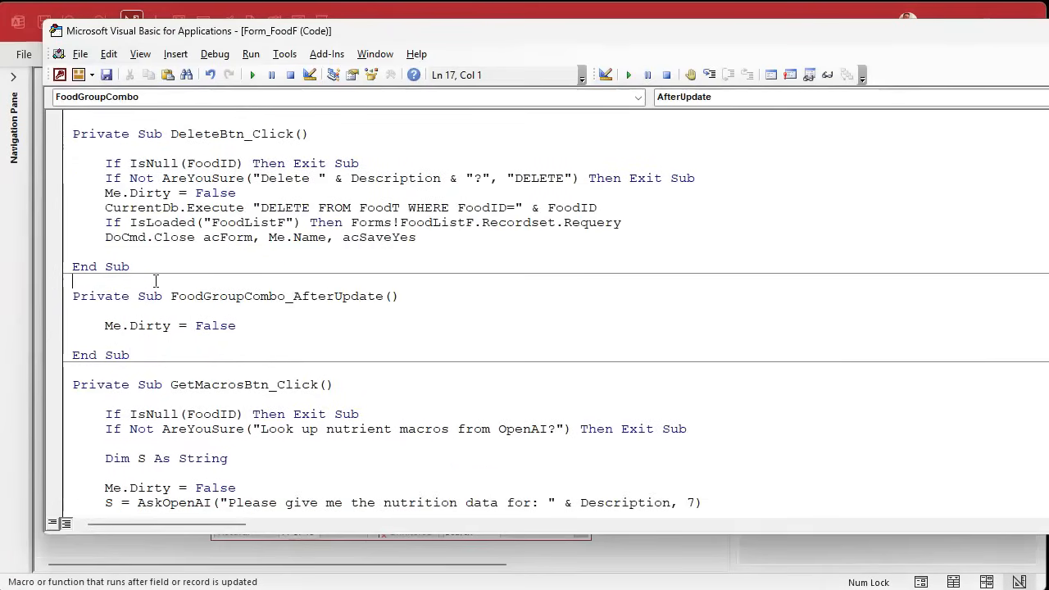
Write a Public Function SaveRecord in VBA whose body is Me.Dirty = False.
text(pu)
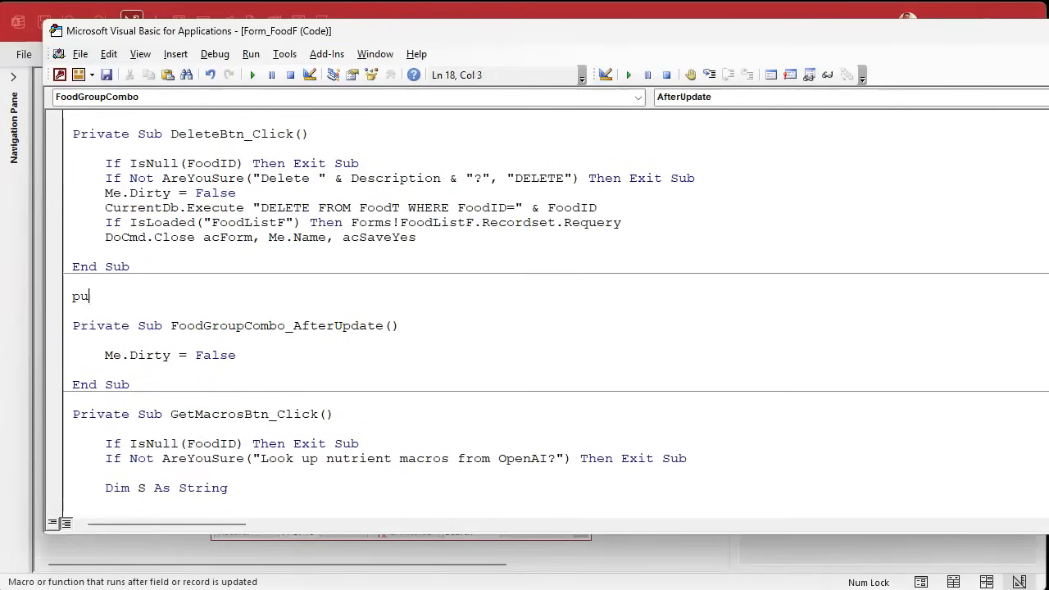
text(blic function SaveRecord()
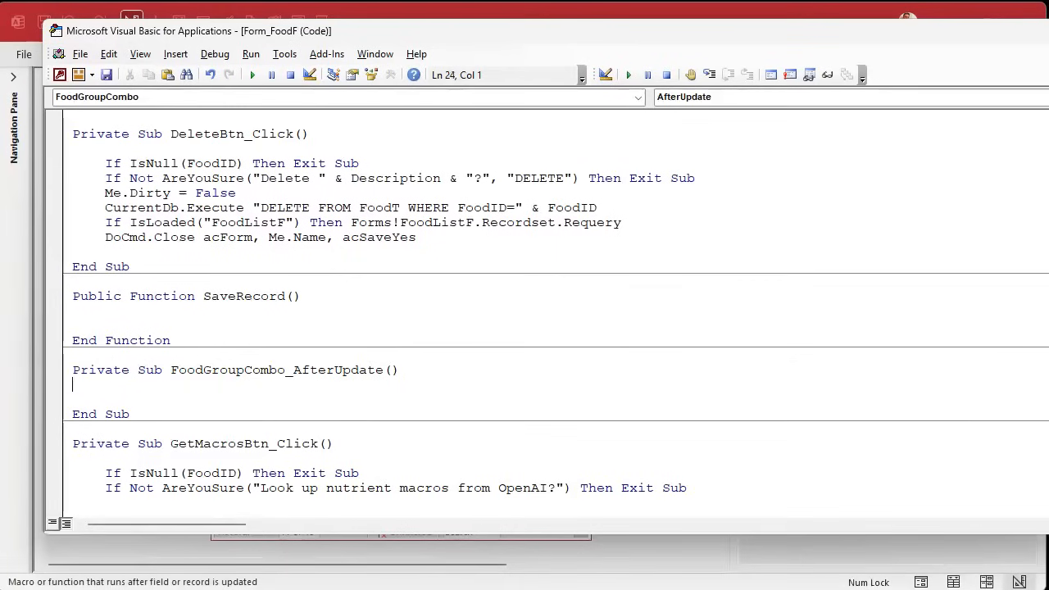
text(Me.Dirty = False)
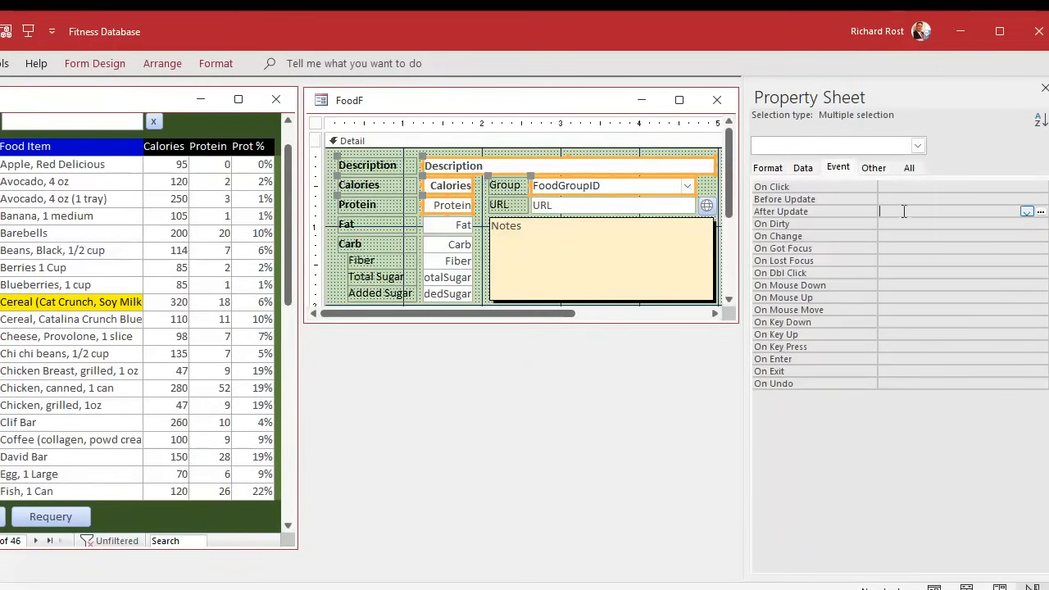
Set the fields' After Update property to =SaveRecord and return to the form design.
text(=Save)
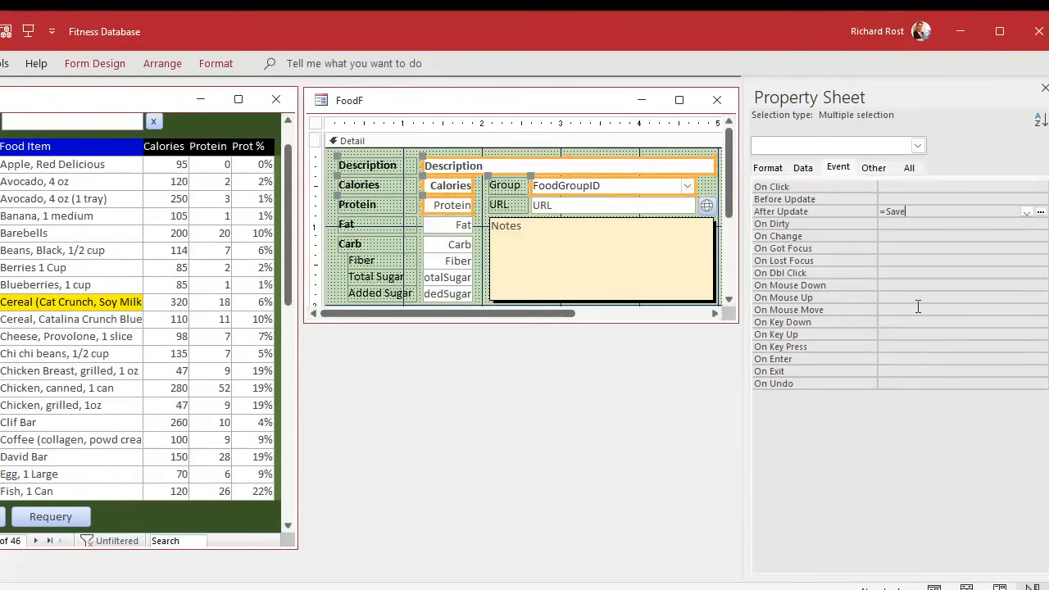
text(Record)
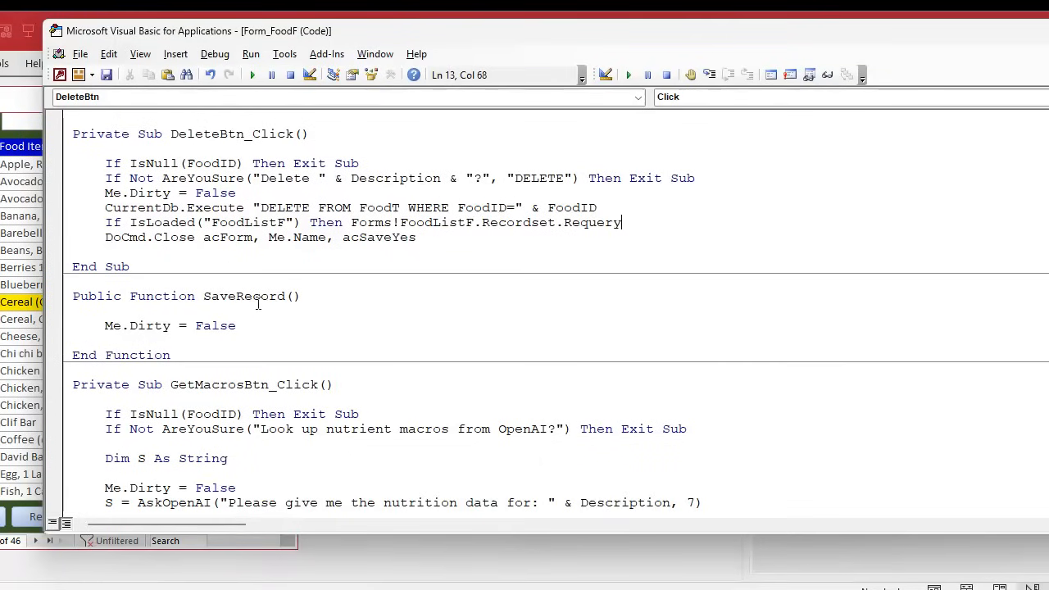
mouse_move(628, 151)
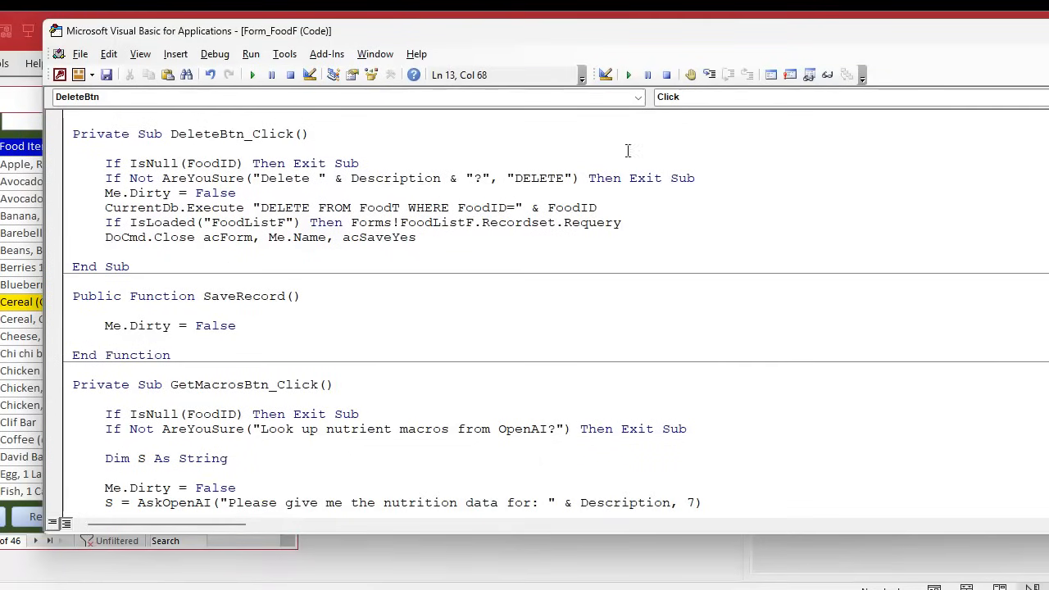
click(213, 52)
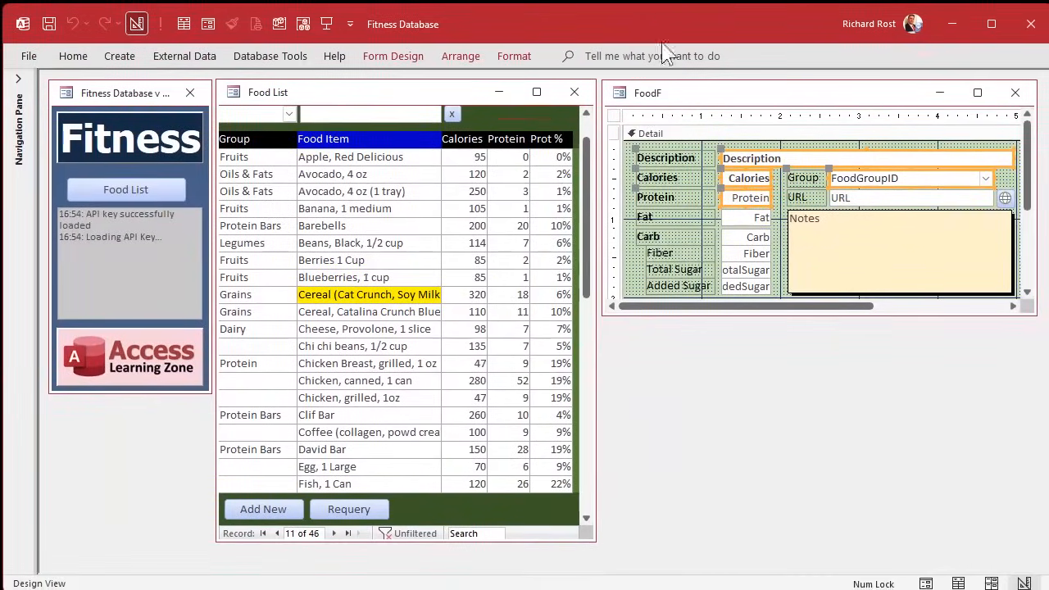
Close and save the Food form design, then change the cereal's group to Frozen Dinners to test.
click(1016, 92)
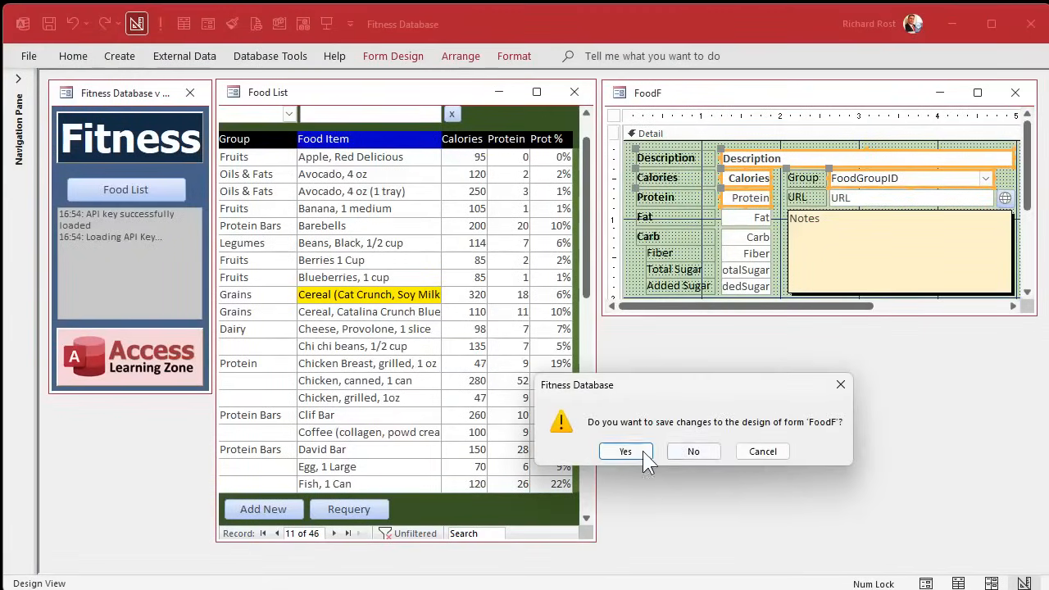
click(626, 453)
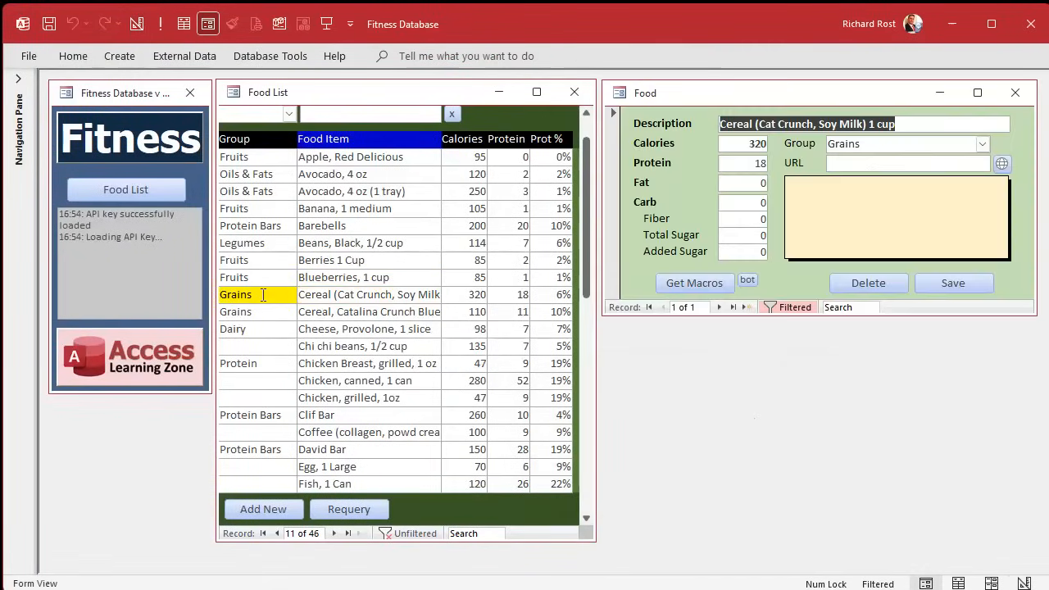
click(982, 144)
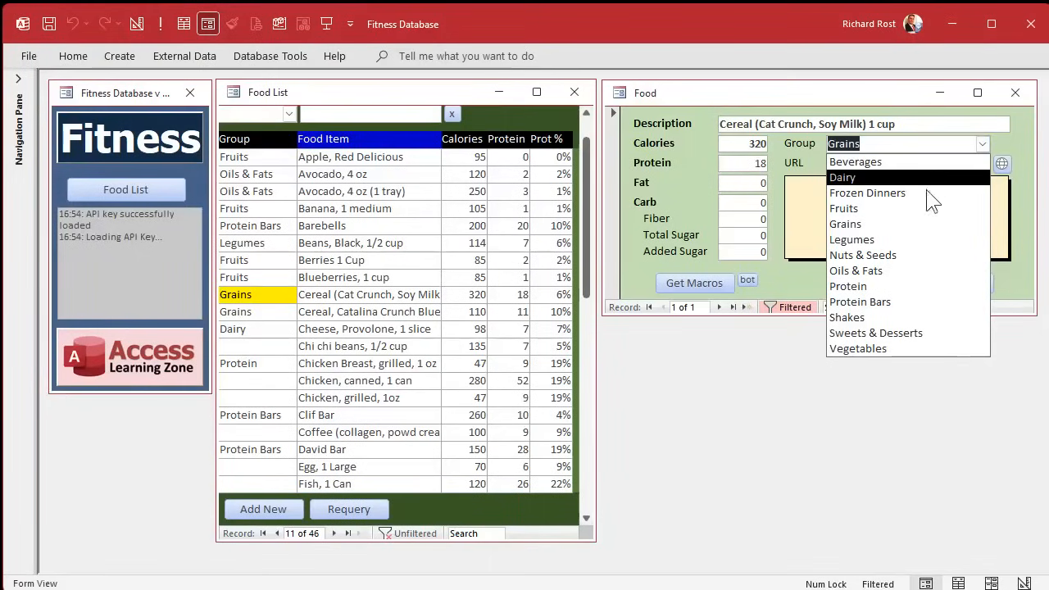
click(867, 194)
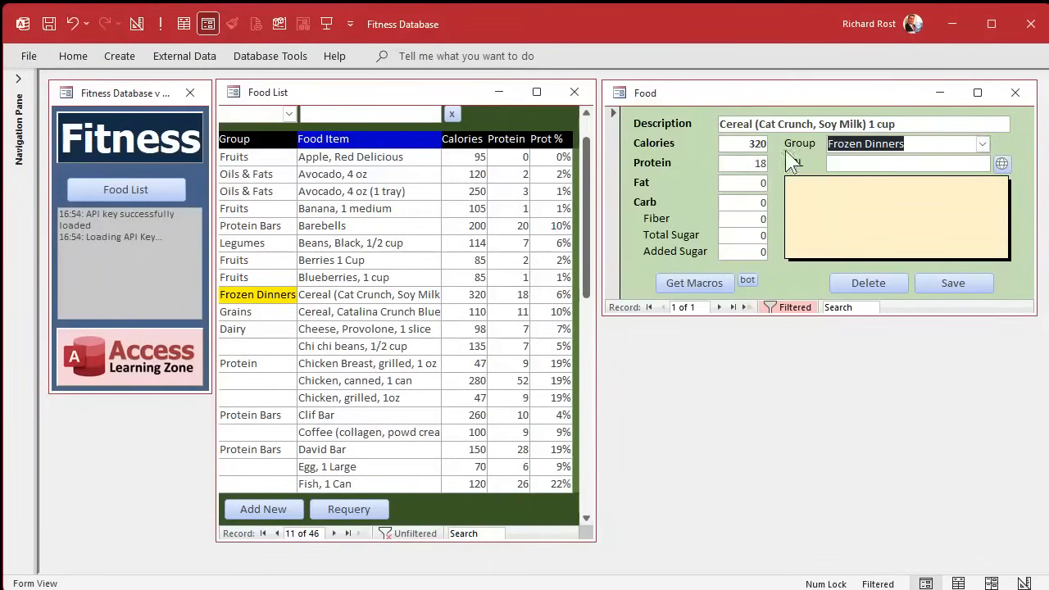
Put the cereal back in Grains and start a new blank food record from the Food List.
click(981, 144)
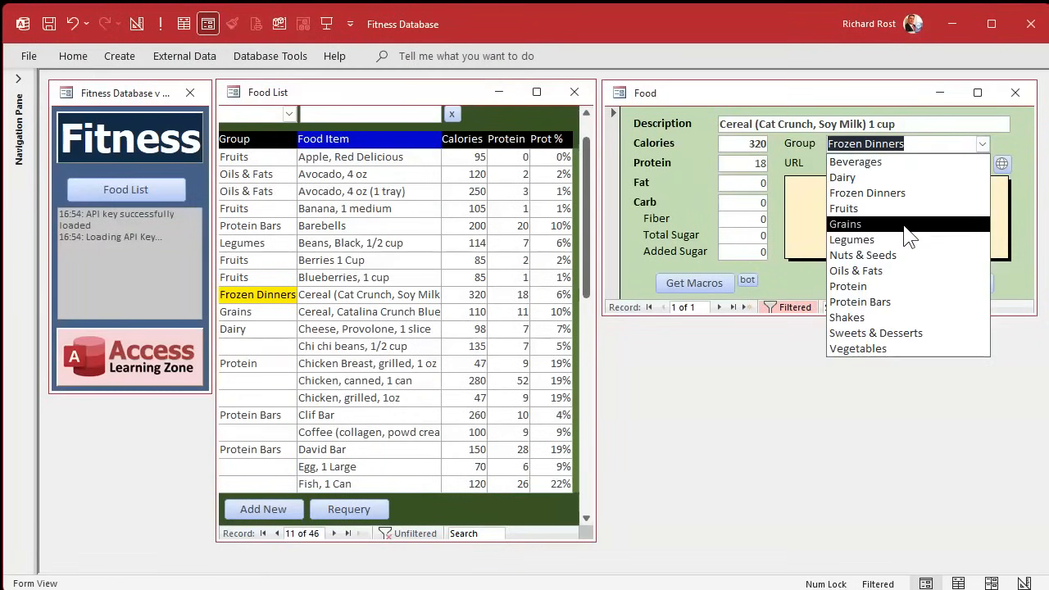
click(846, 223)
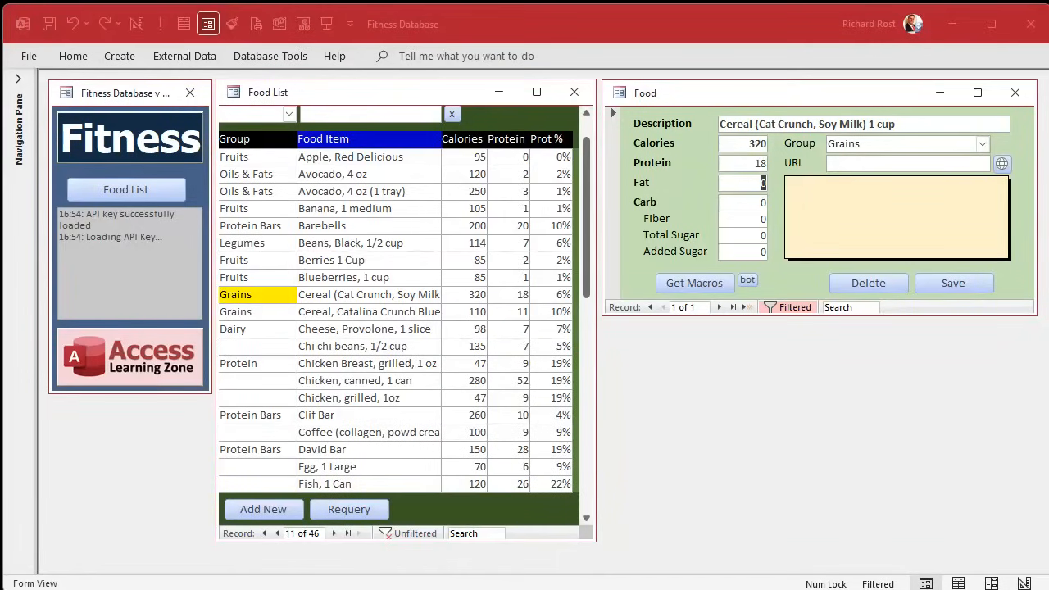
mouse_move(724, 442)
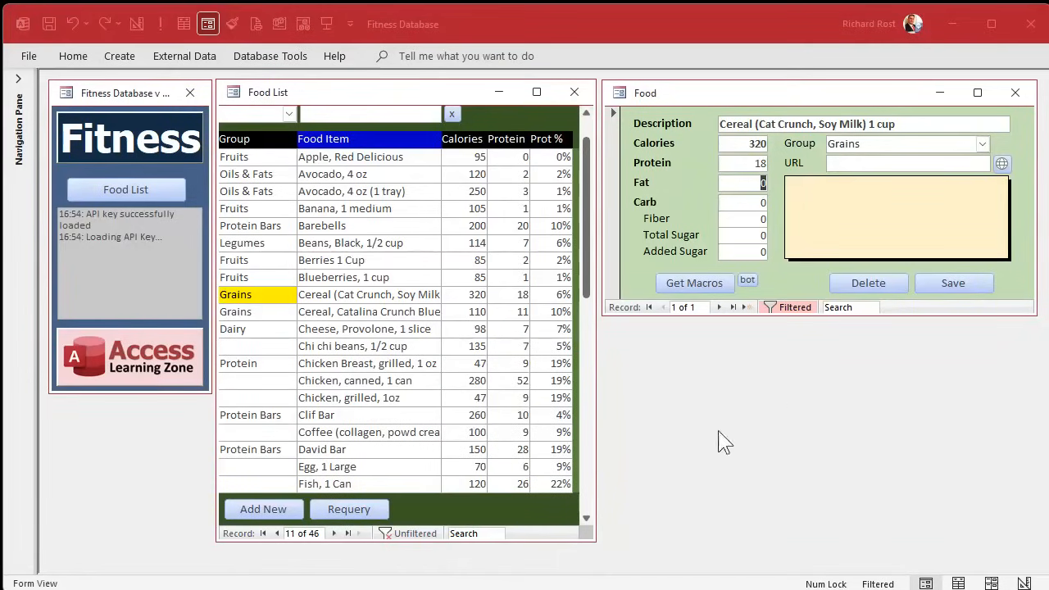
click(262, 508)
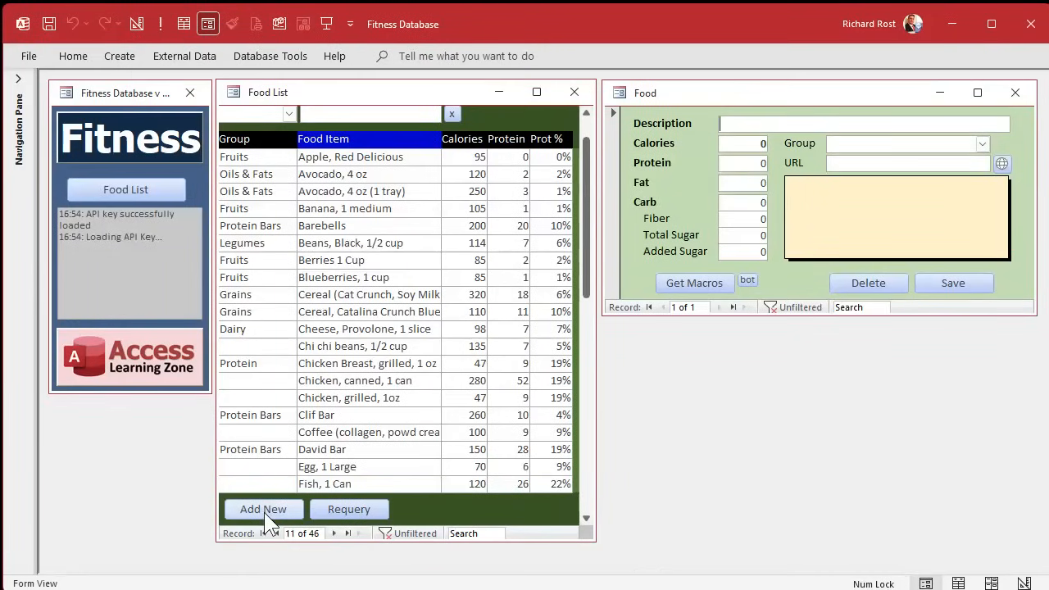
Save a new food named 'ham sammich' and reopen it from the Food List.
text(ham sammich)
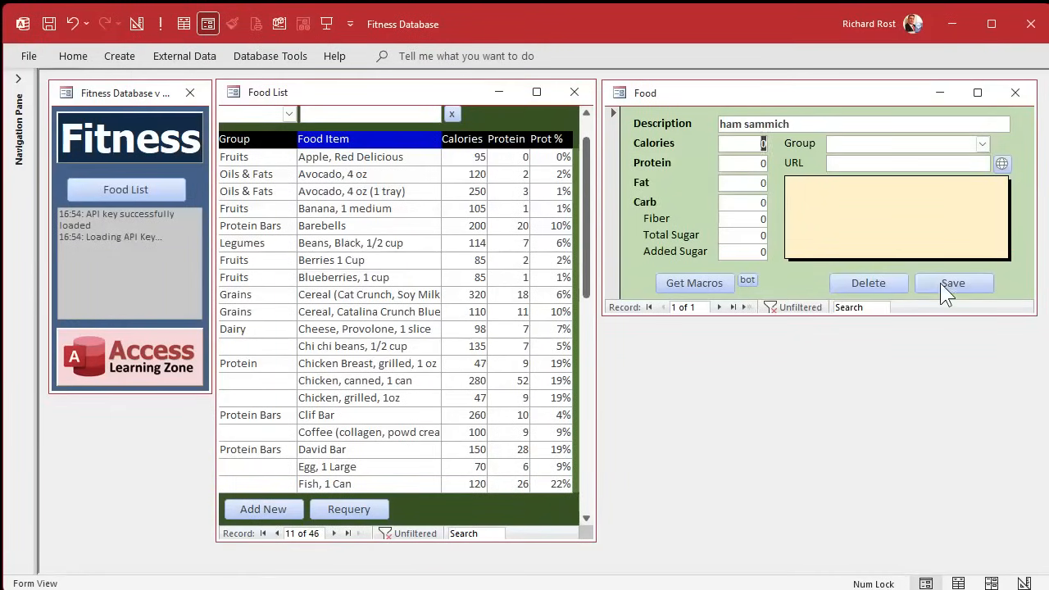
click(954, 282)
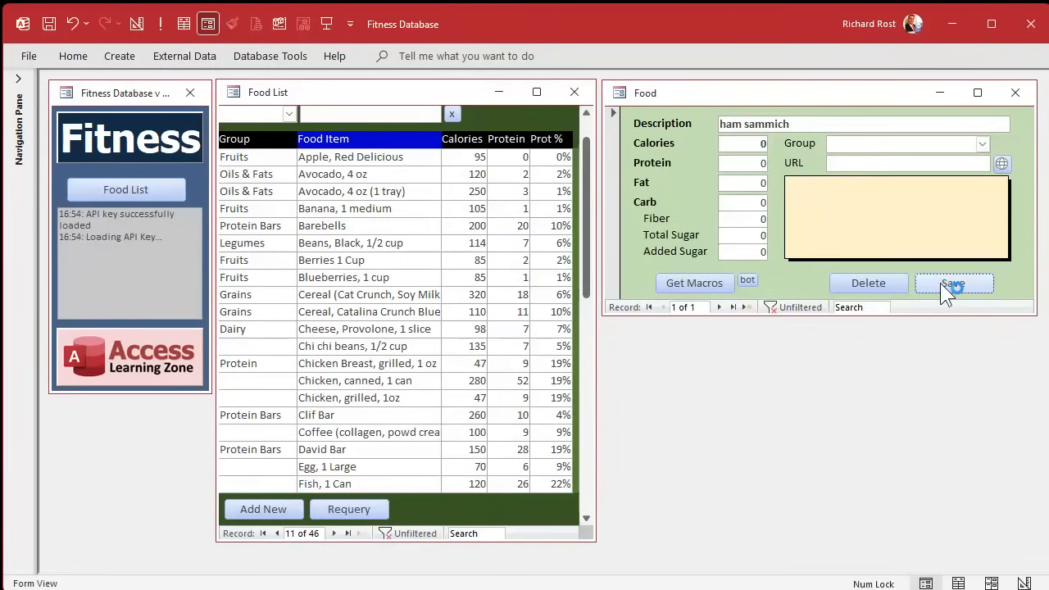
click(953, 282)
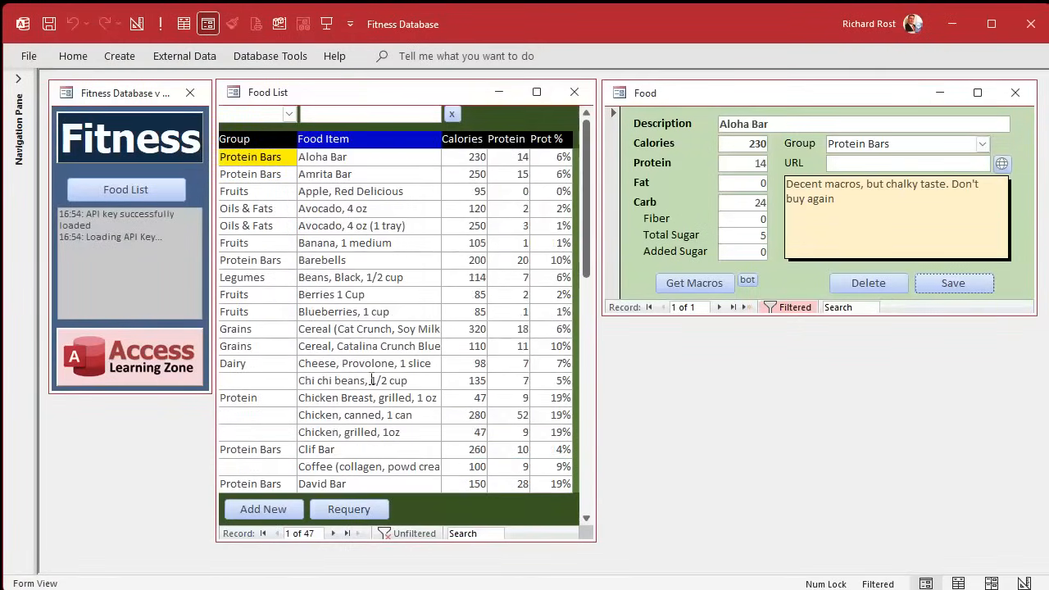
scroll(down, 3)
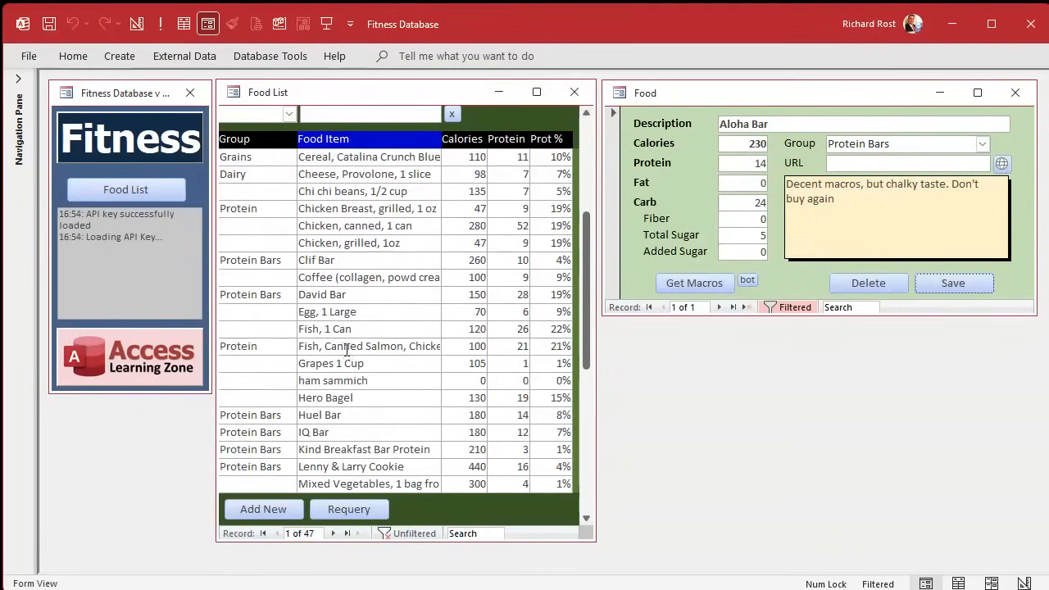
click(333, 381)
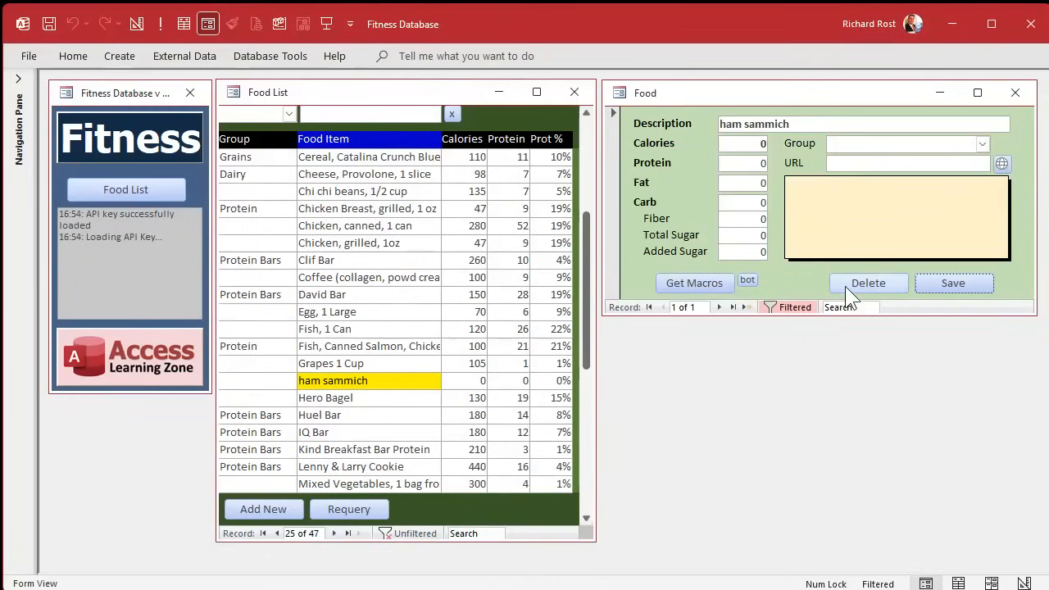
mouse_move(859, 295)
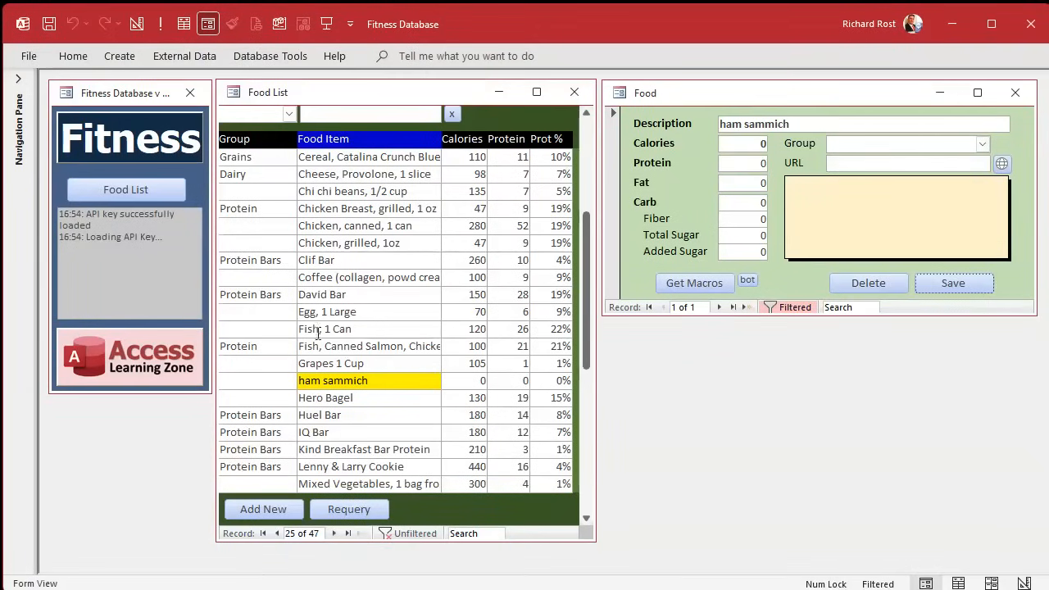
mouse_move(331, 242)
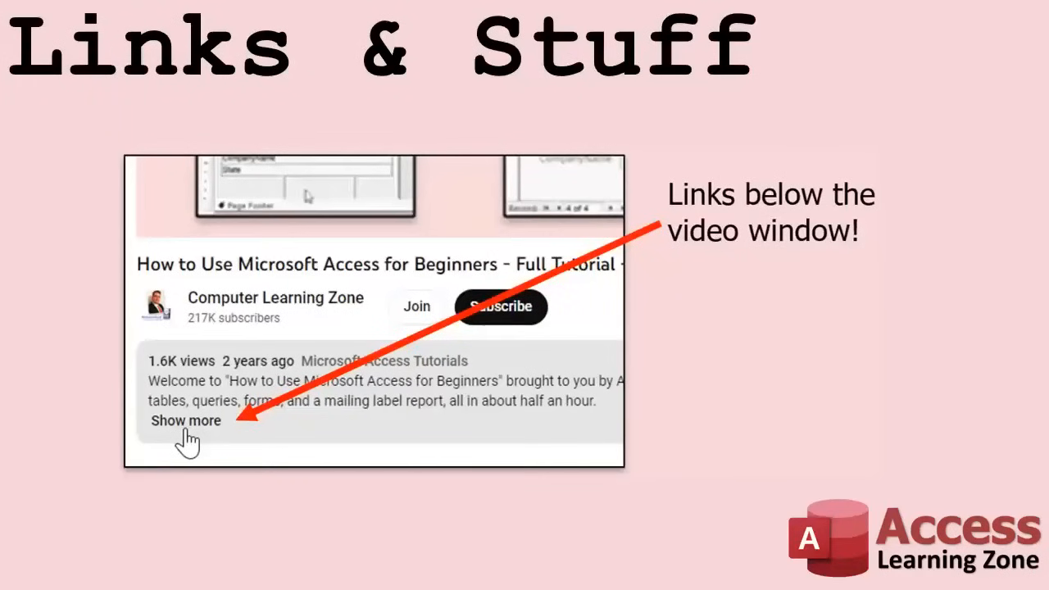
mouse_move(259, 521)
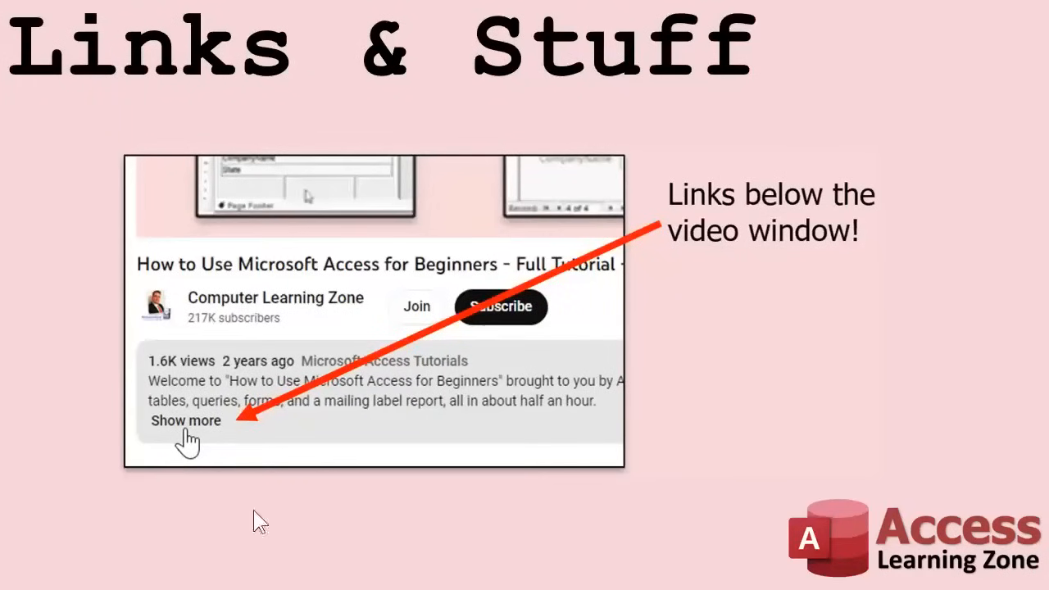